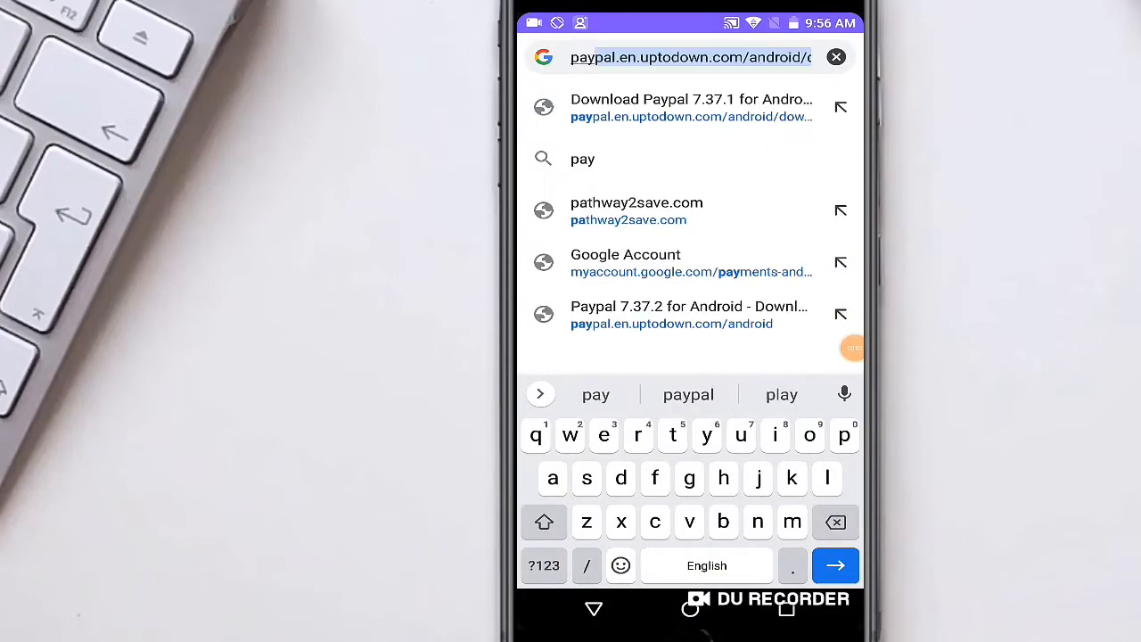
Enter paypal.com/ls in Chrome's address bar and load the PayPal site.
click(688, 395)
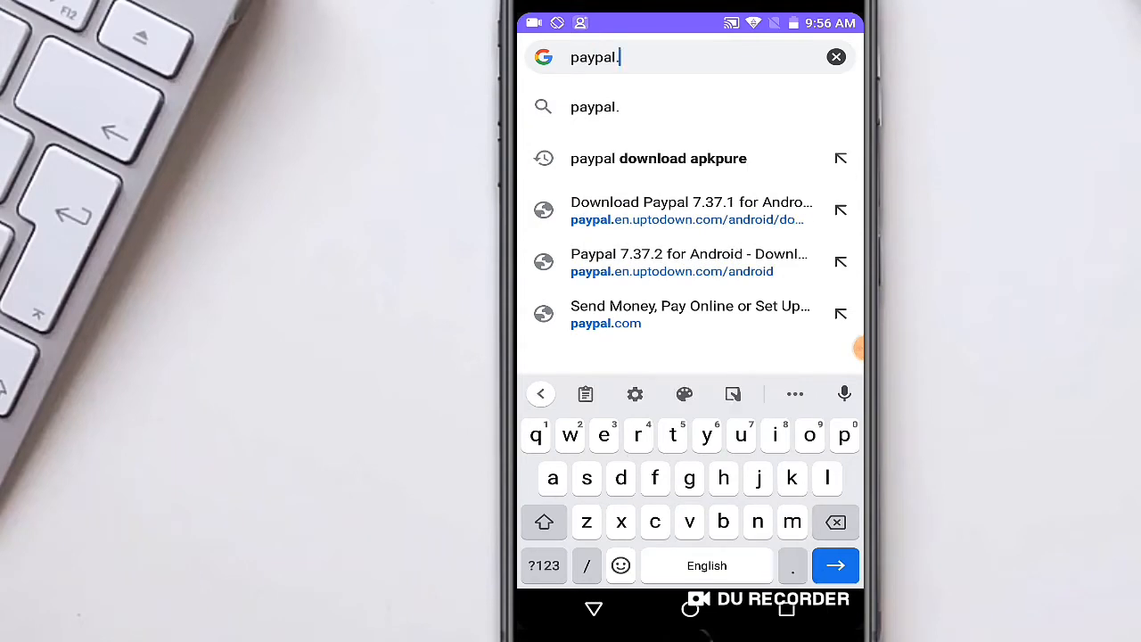
text(co)
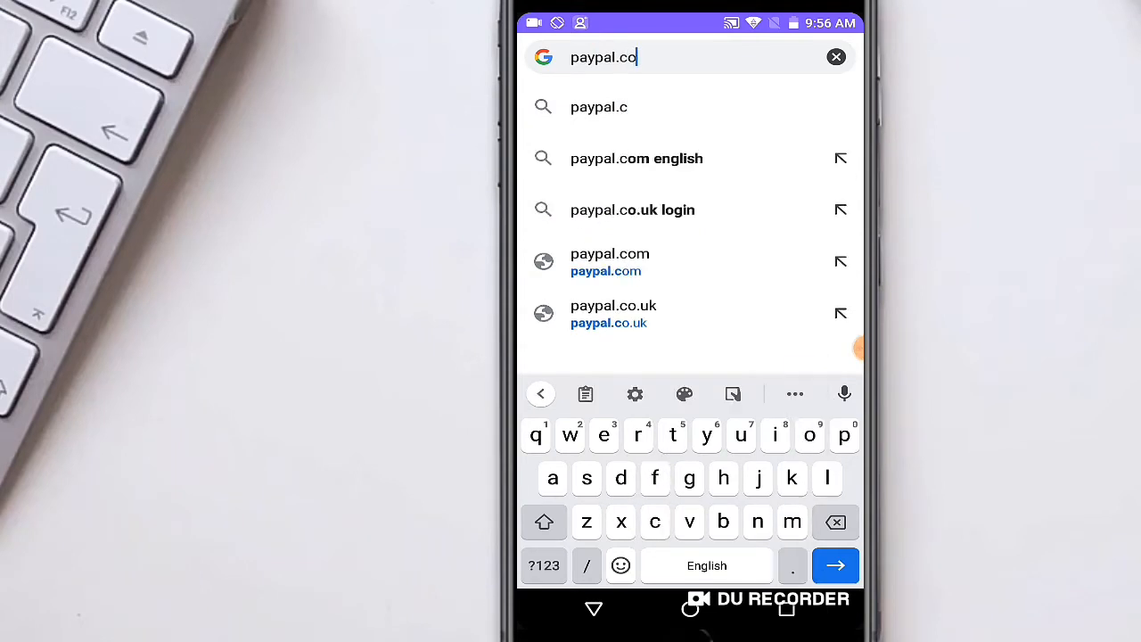
text(m)
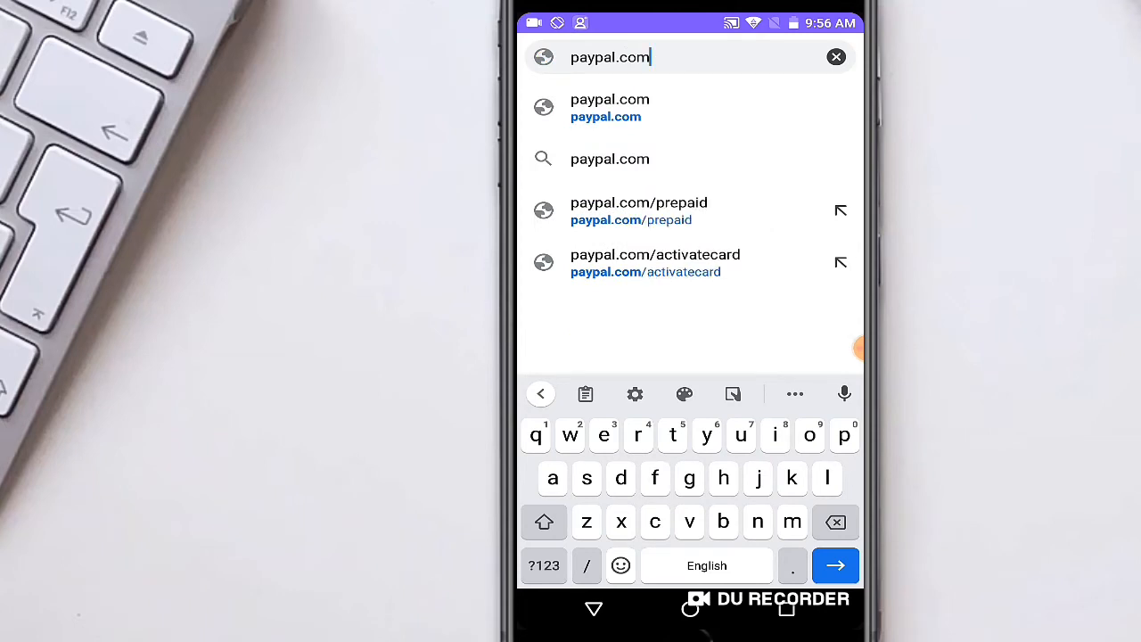
text(/)
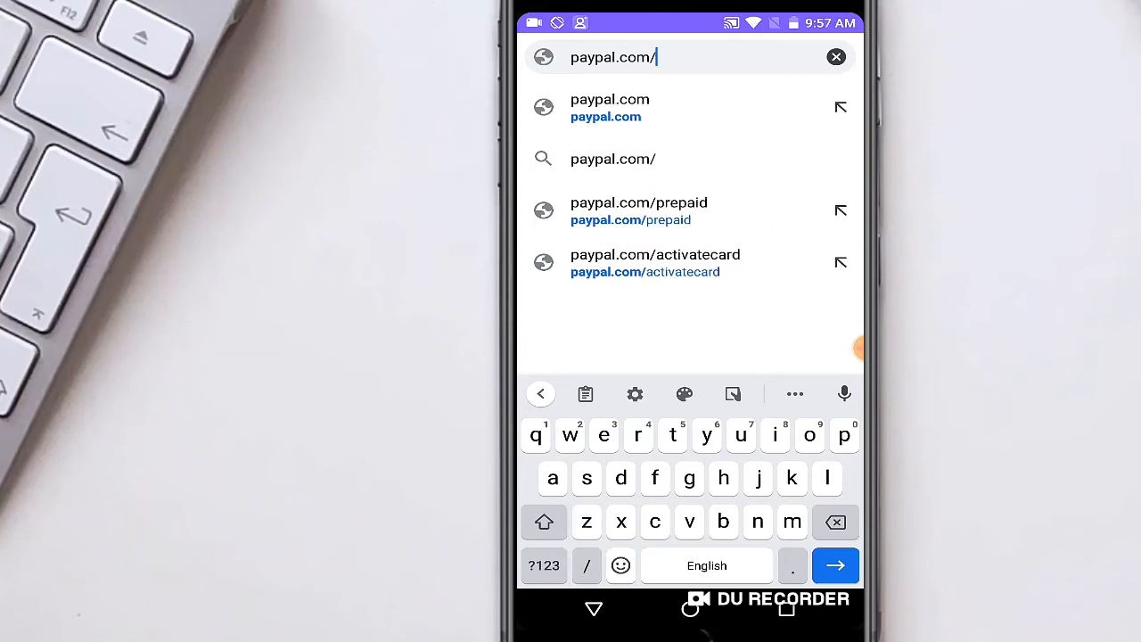
text(la)
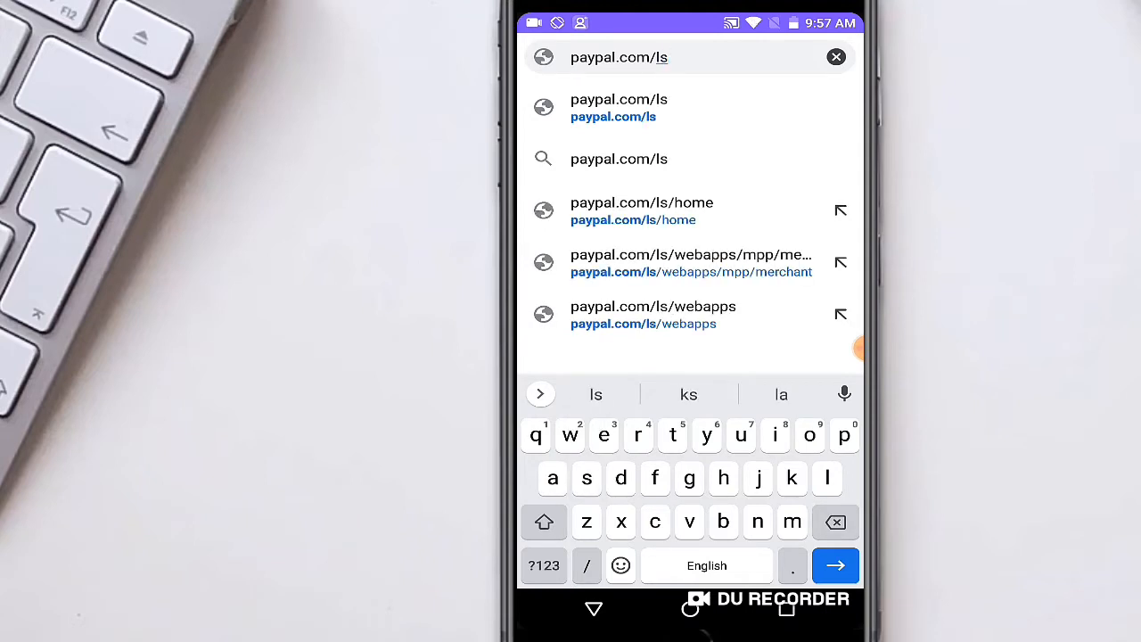
click(619, 107)
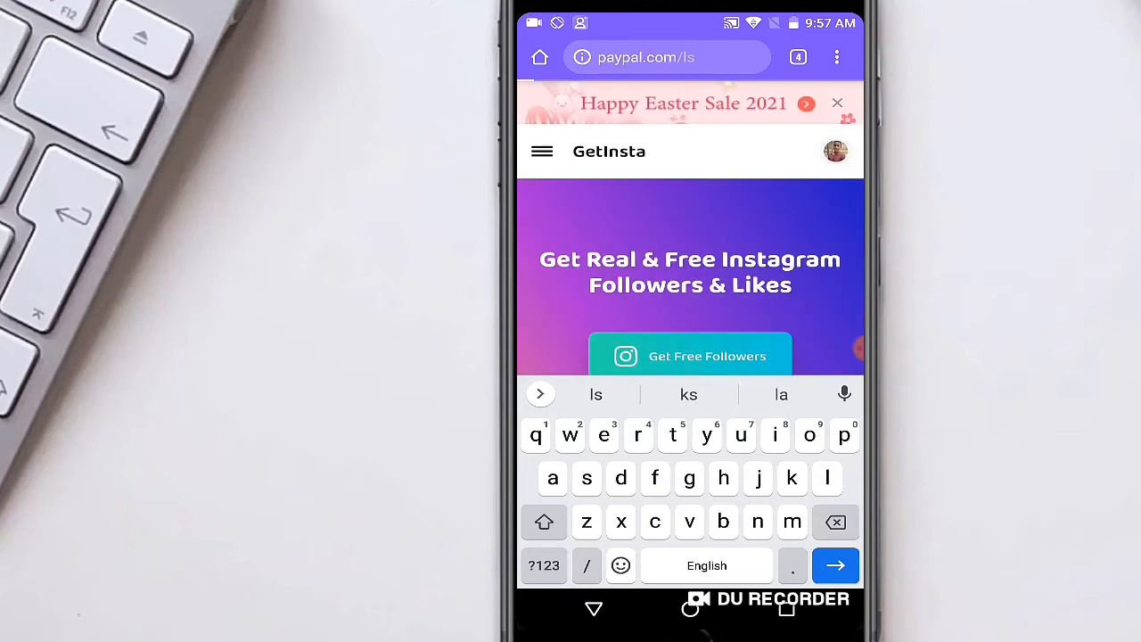
Scroll the PayPal home page and start the 'Open a Business account' sign-up.
click(836, 565)
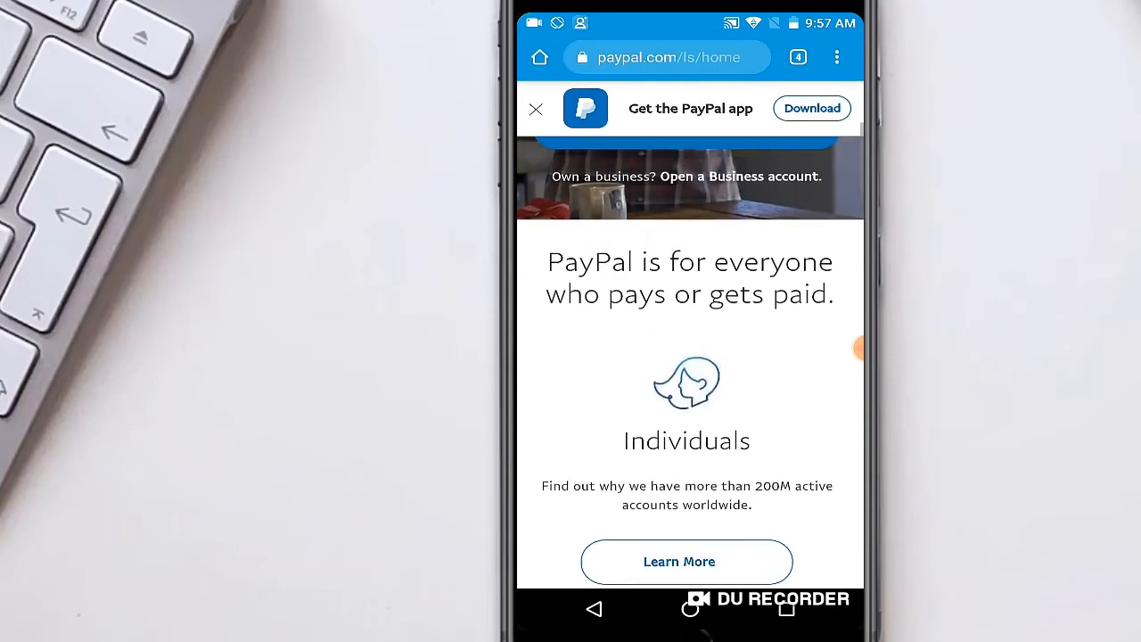
scroll(up, 3)
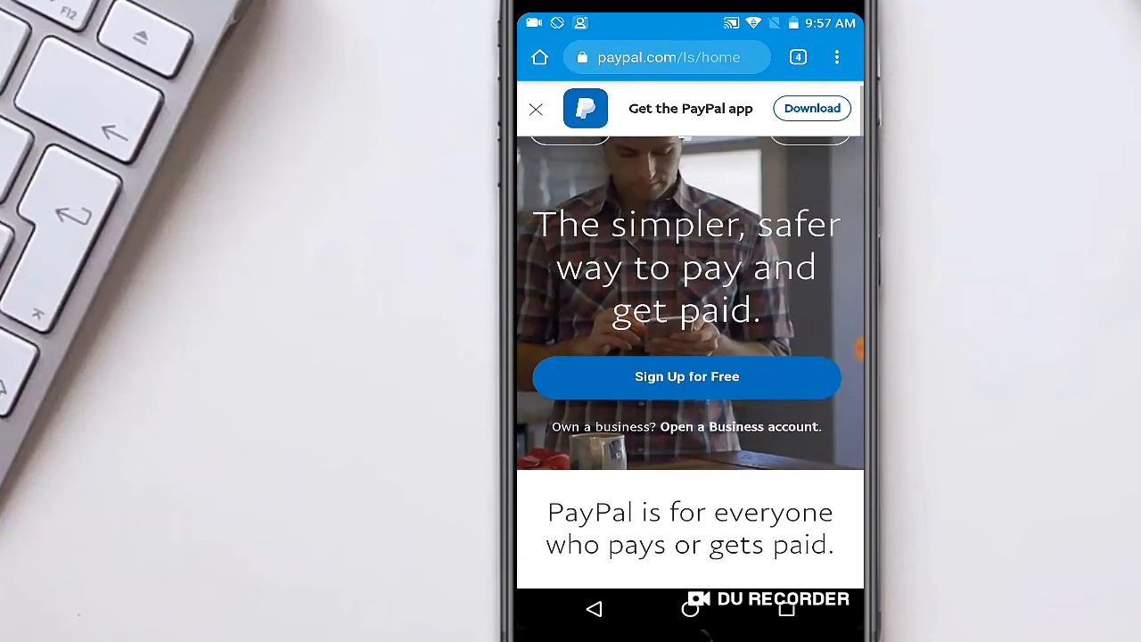
scroll(down, 3)
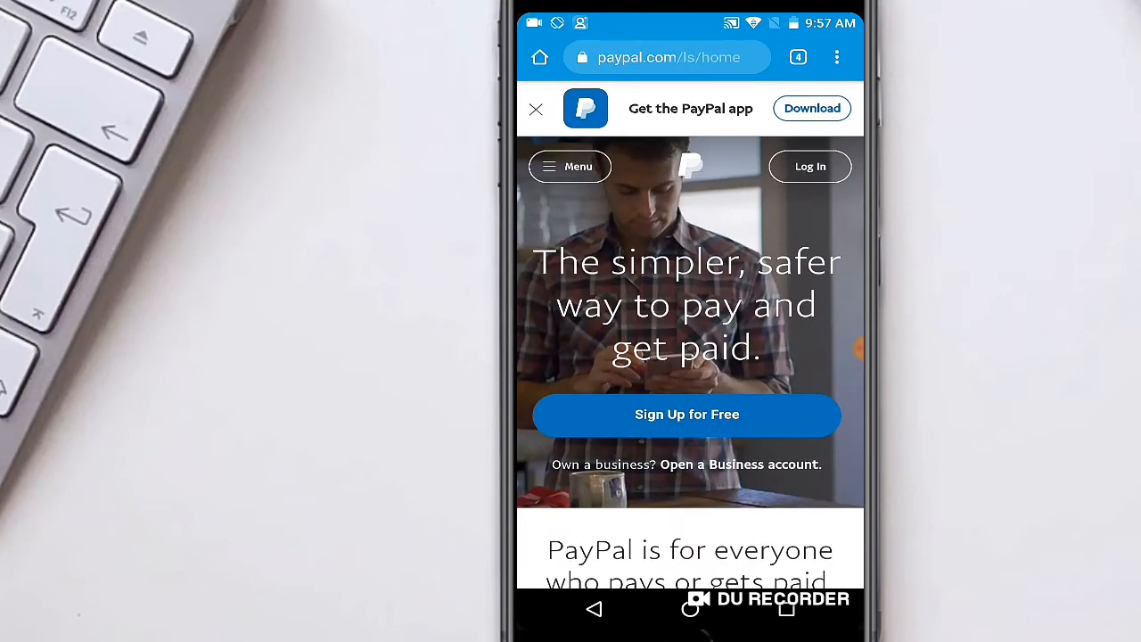
click(686, 415)
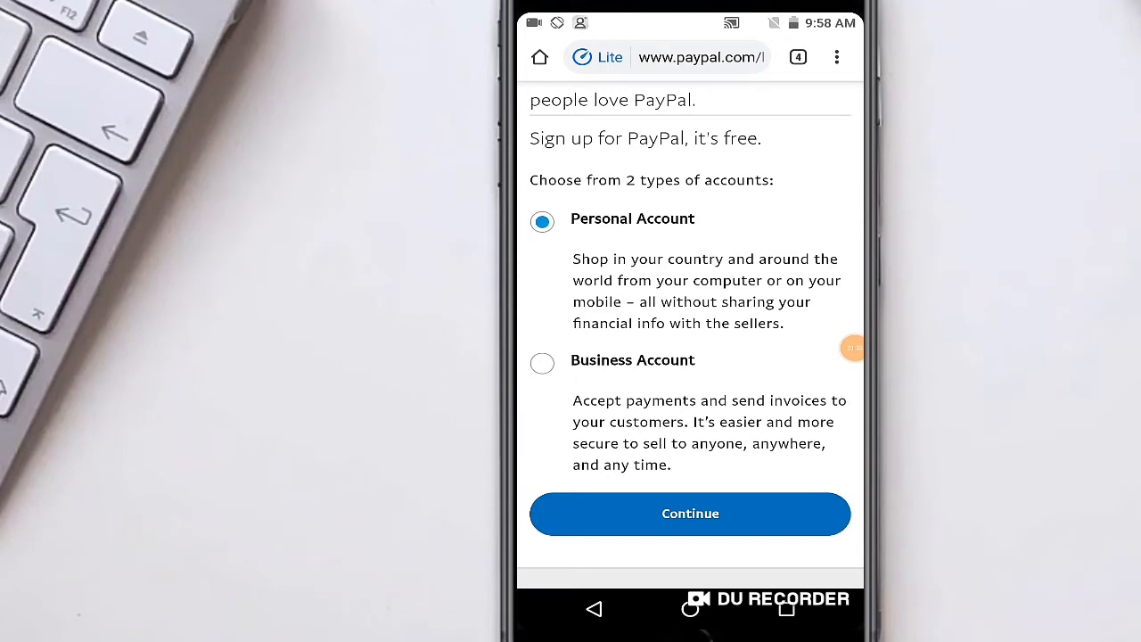
Select the Business Account type and continue to the email sign-up page.
click(541, 364)
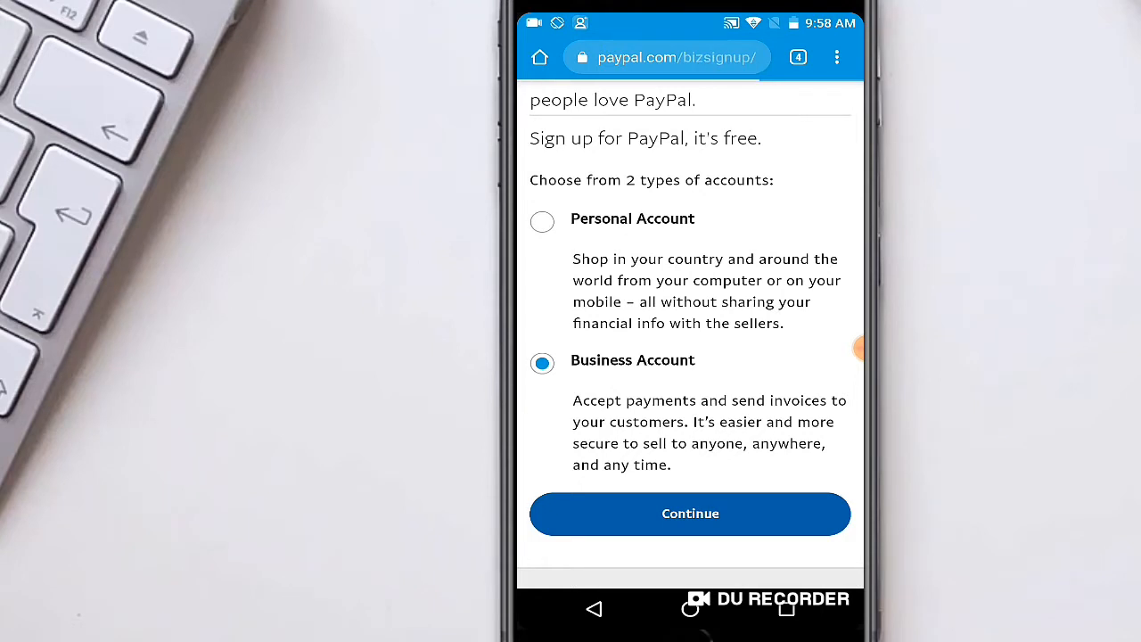
click(690, 514)
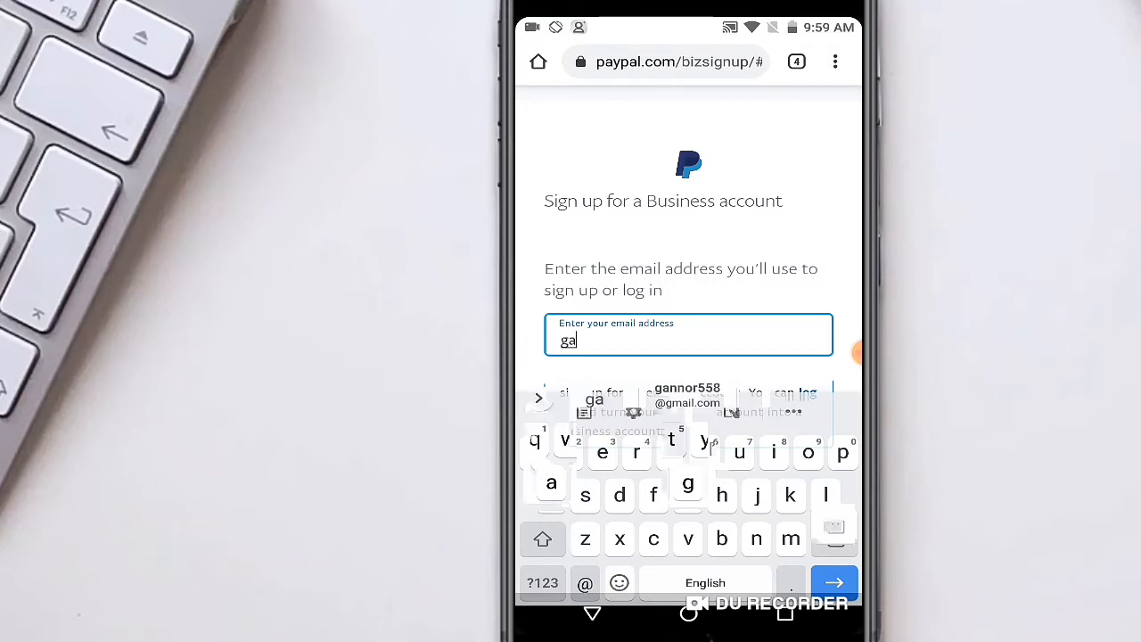
click(686, 401)
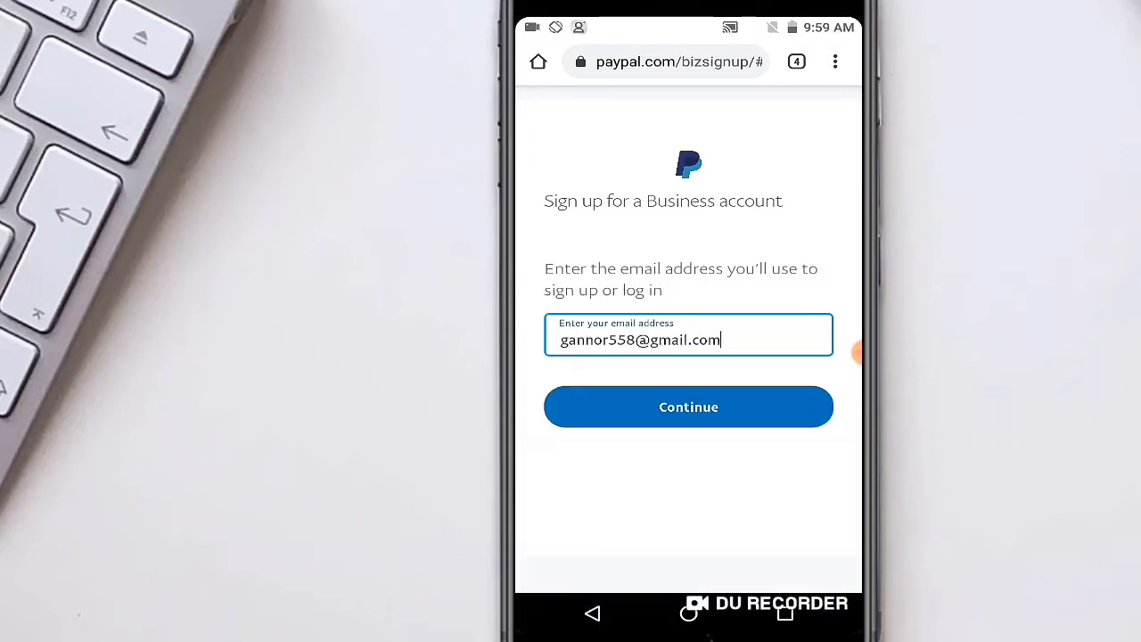
click(689, 407)
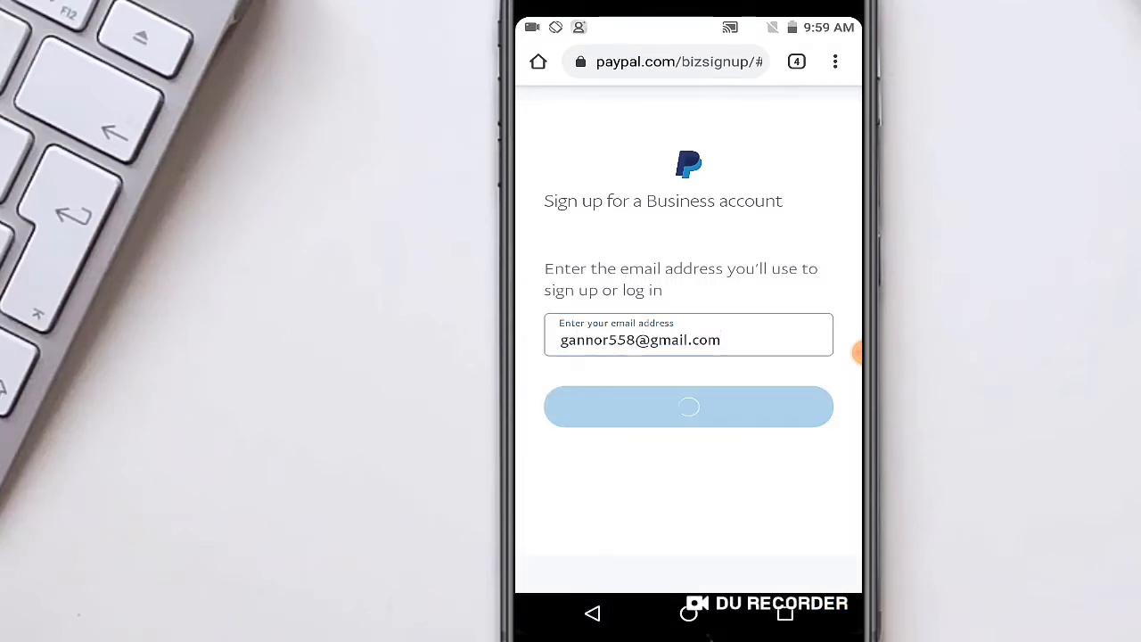
click(688, 407)
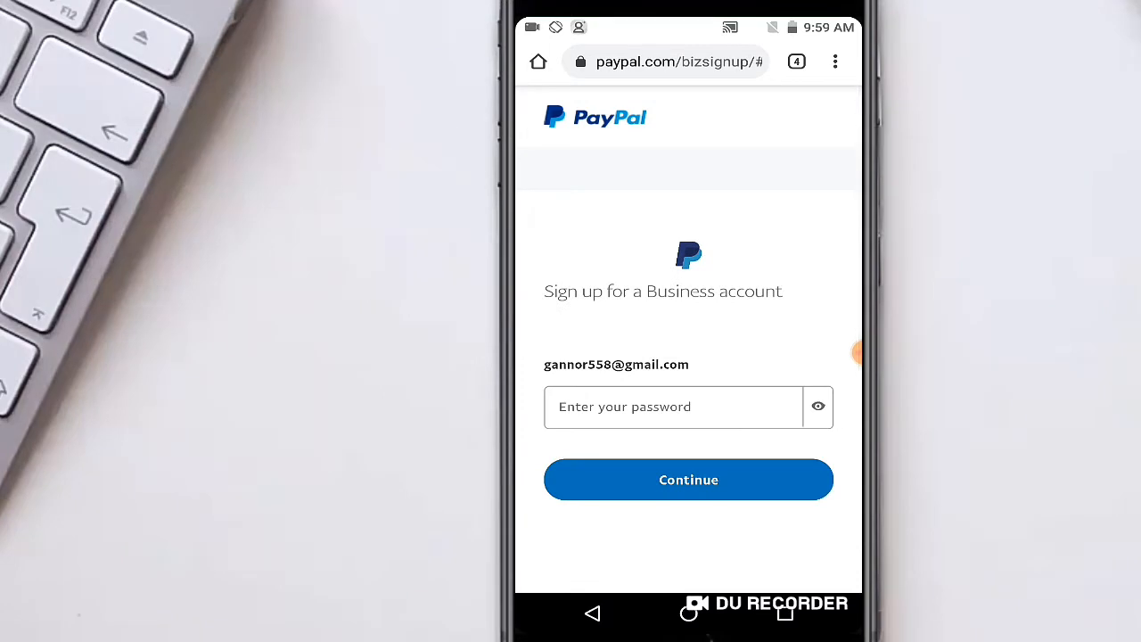
click(673, 407)
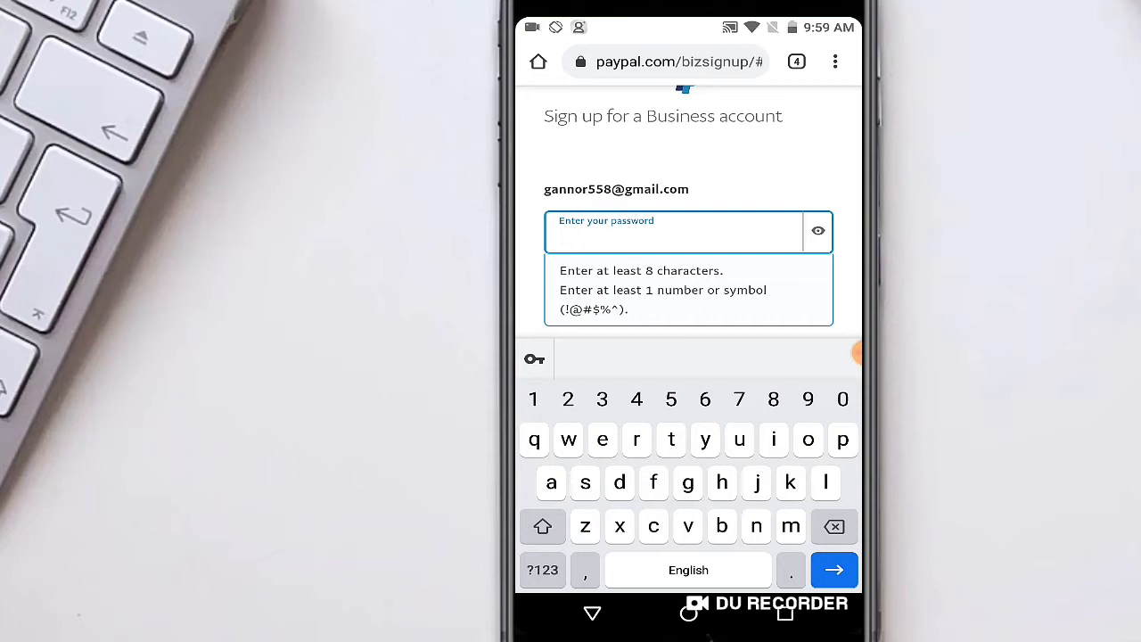
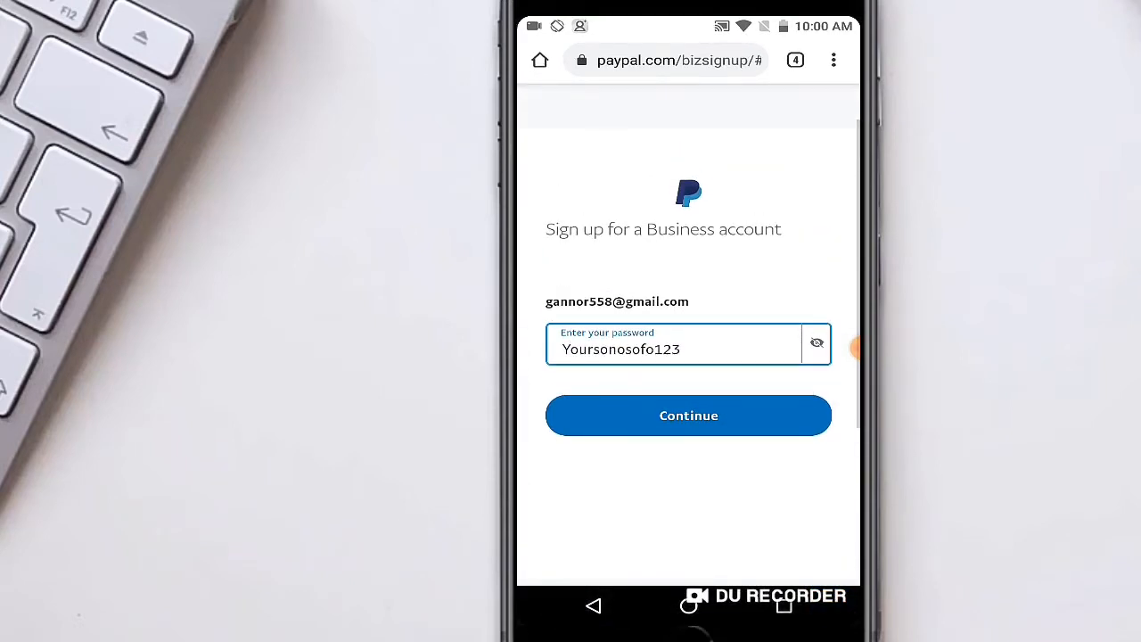
click(688, 415)
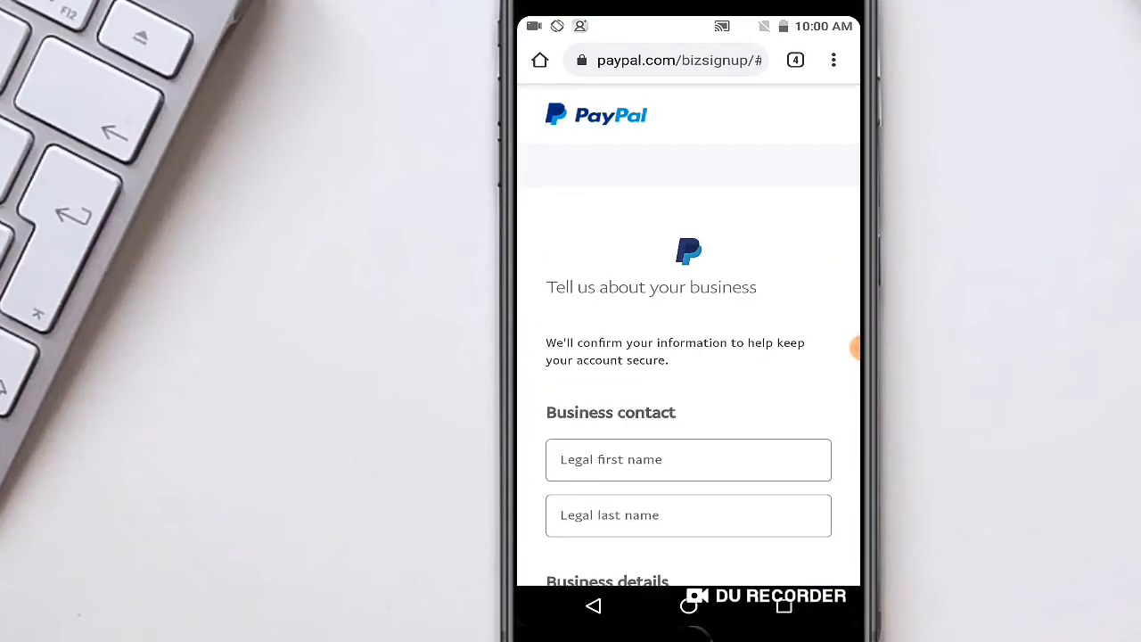
Fill in the legal first and last name and the legal business name starting 'Stev'.
click(688, 459)
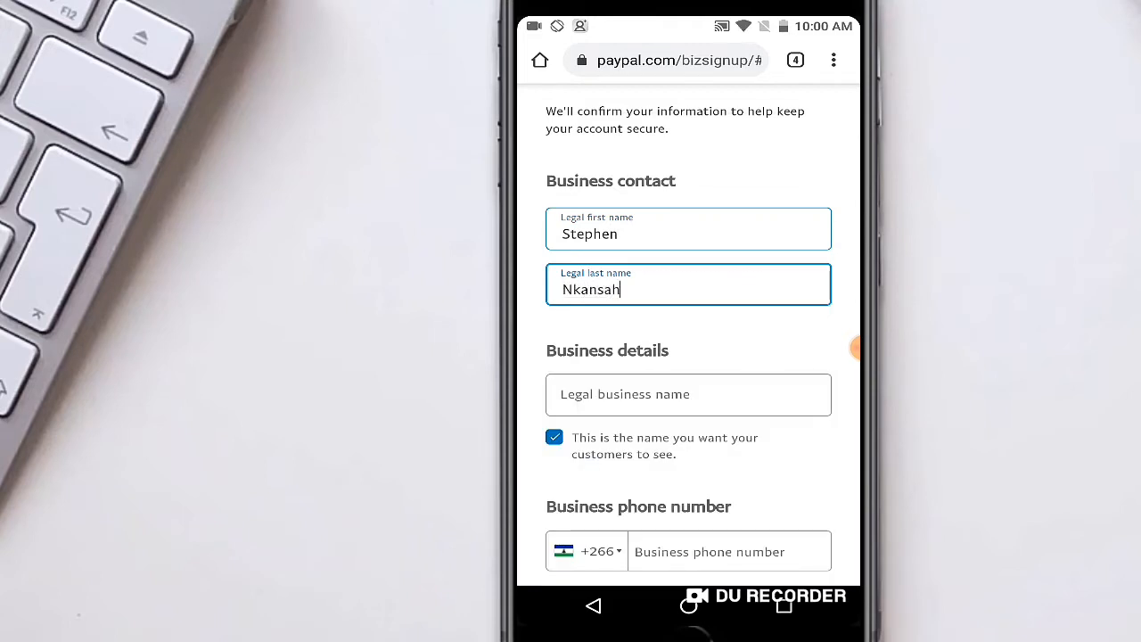
click(688, 394)
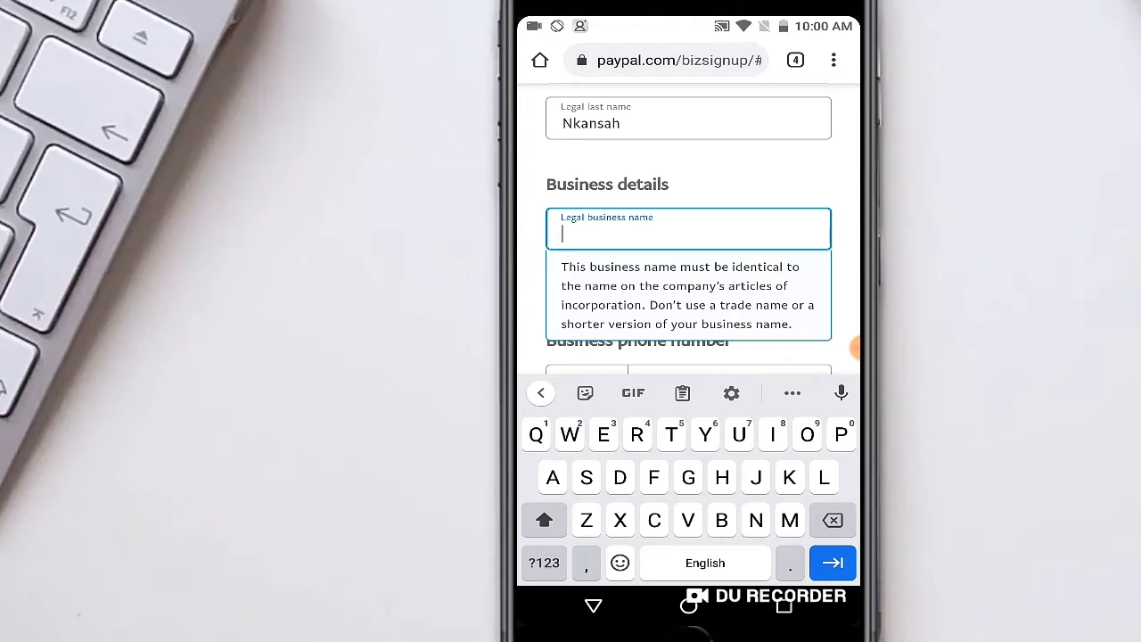
text(Steve Inc)
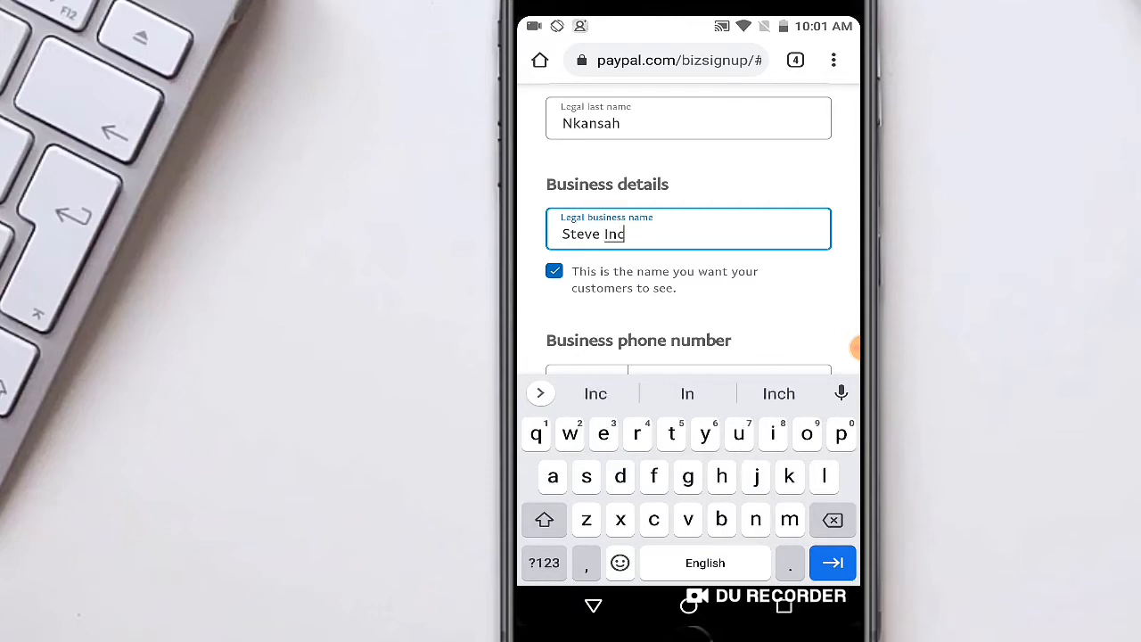
click(833, 563)
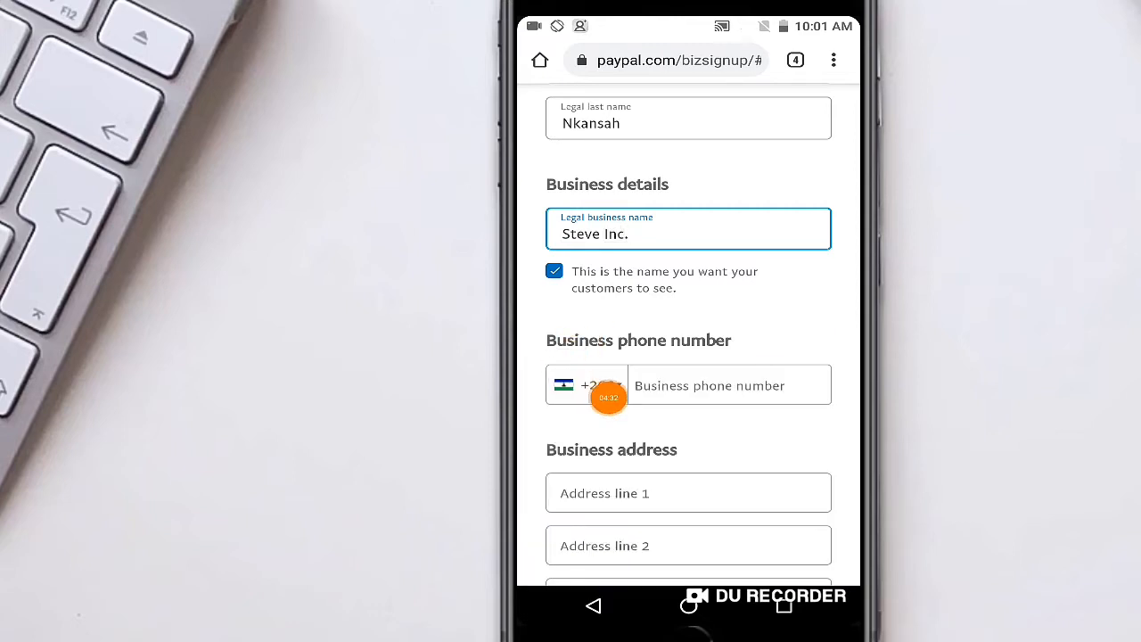
click(587, 385)
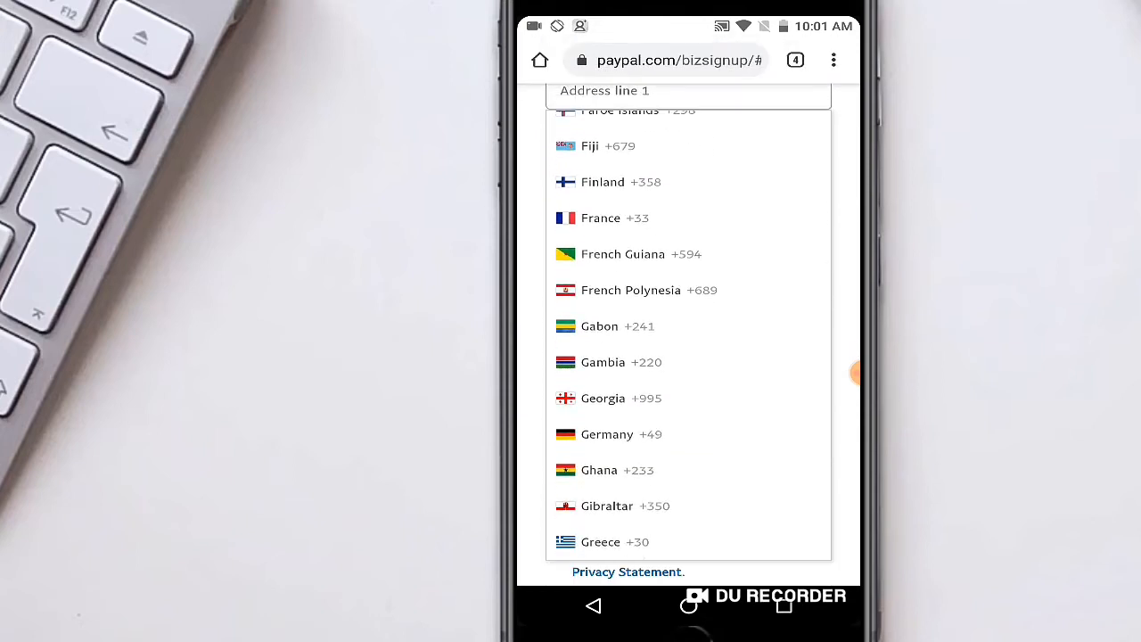
click(600, 470)
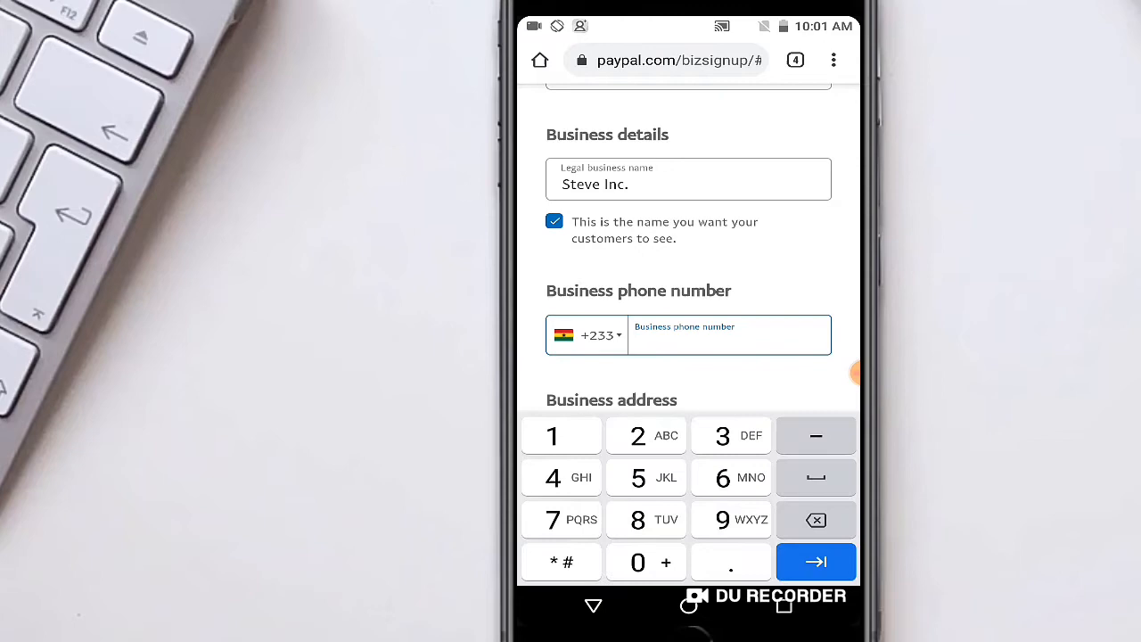
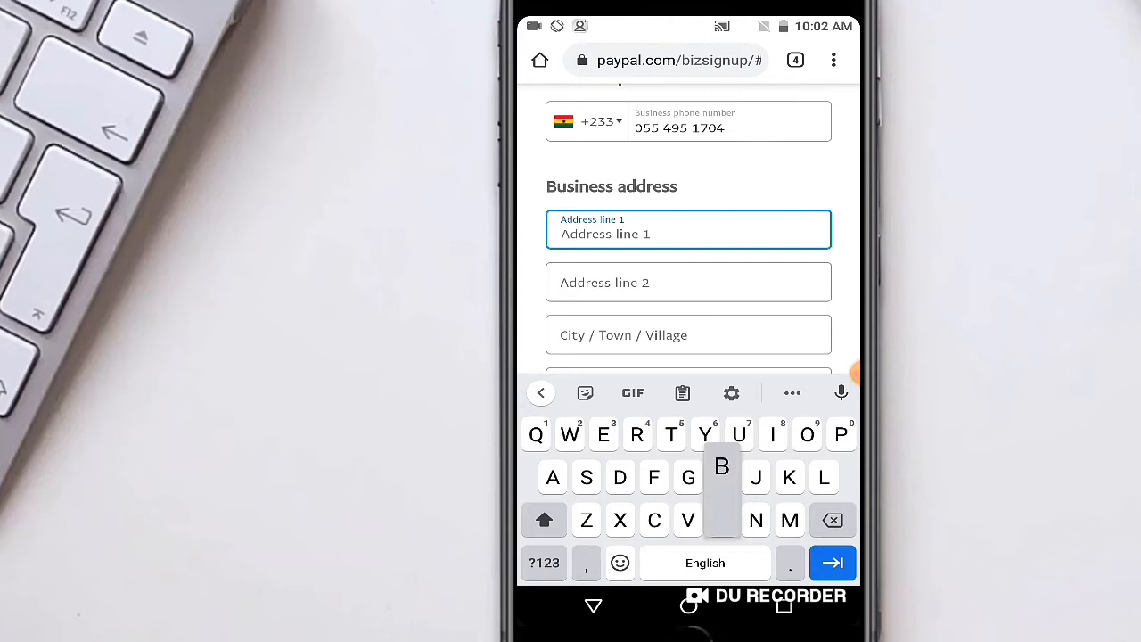
Complete the second address line as Asikafoamantem.
text(Buo)
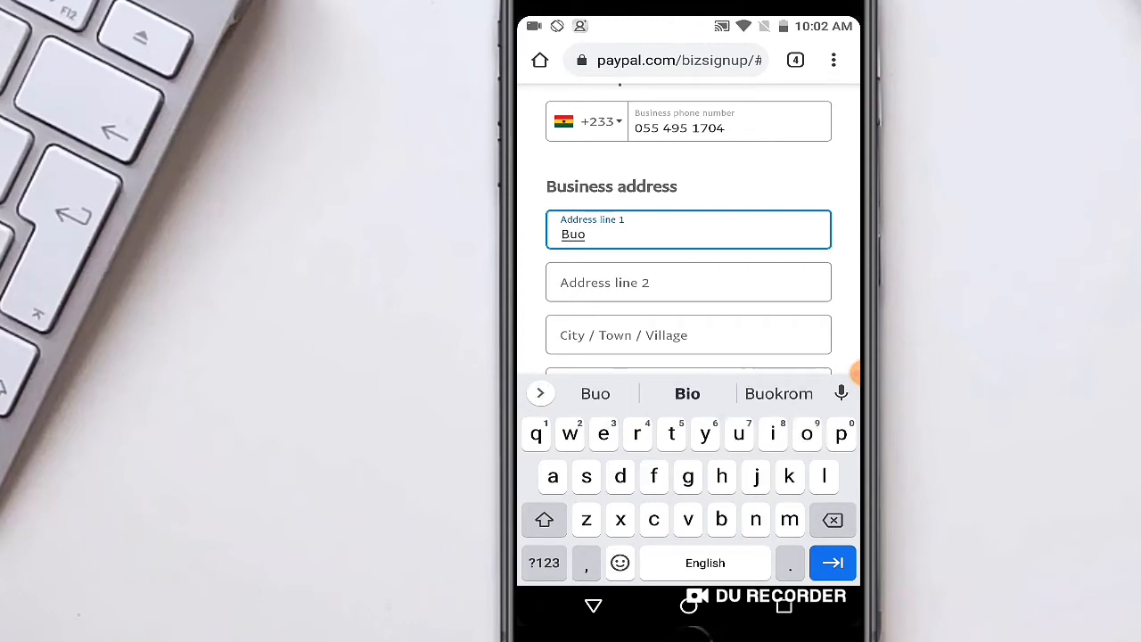
click(778, 394)
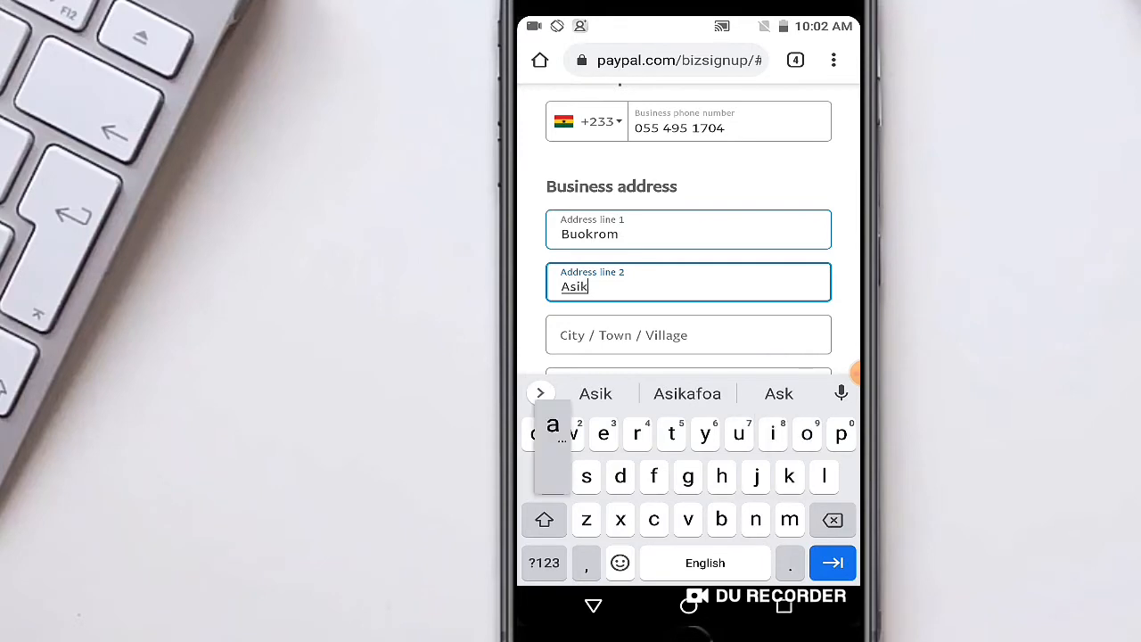
click(687, 393)
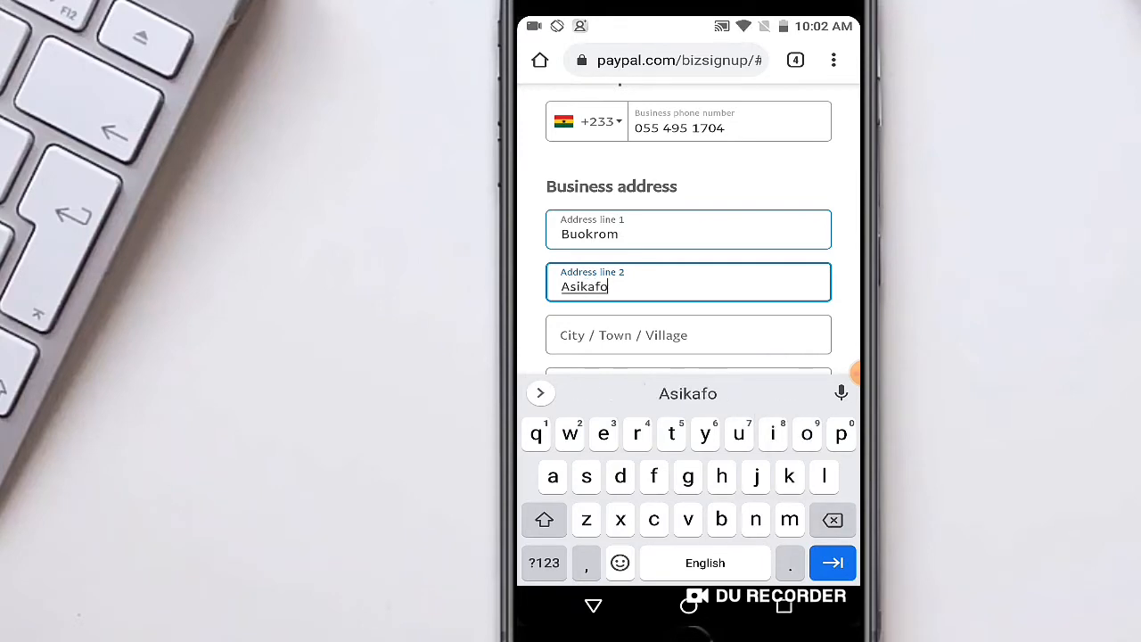
text(amant)
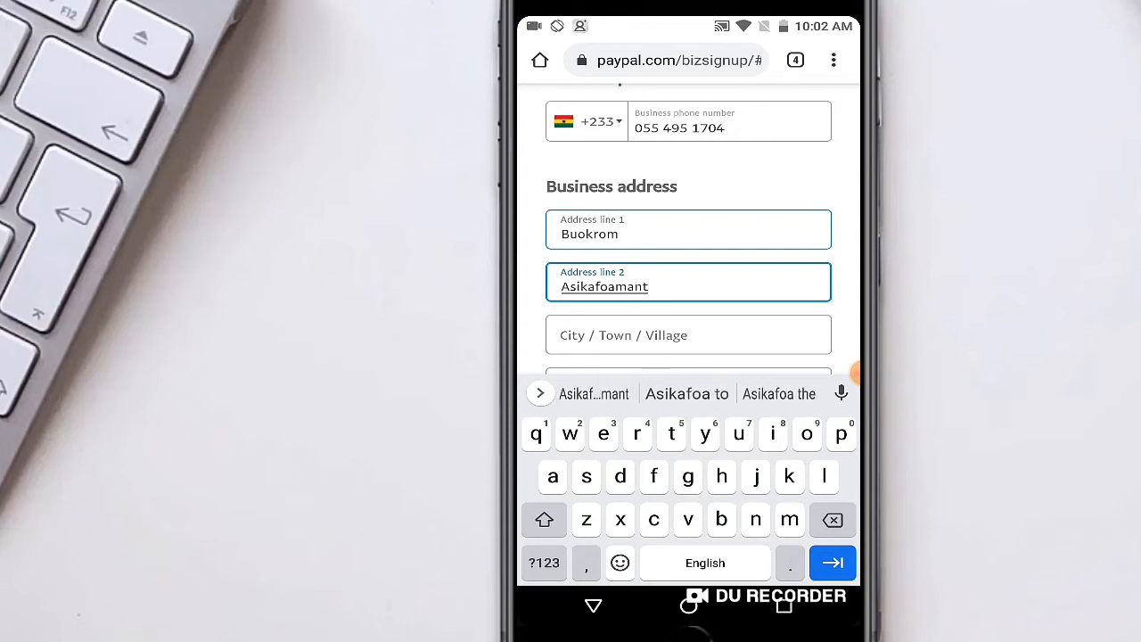
text(em)
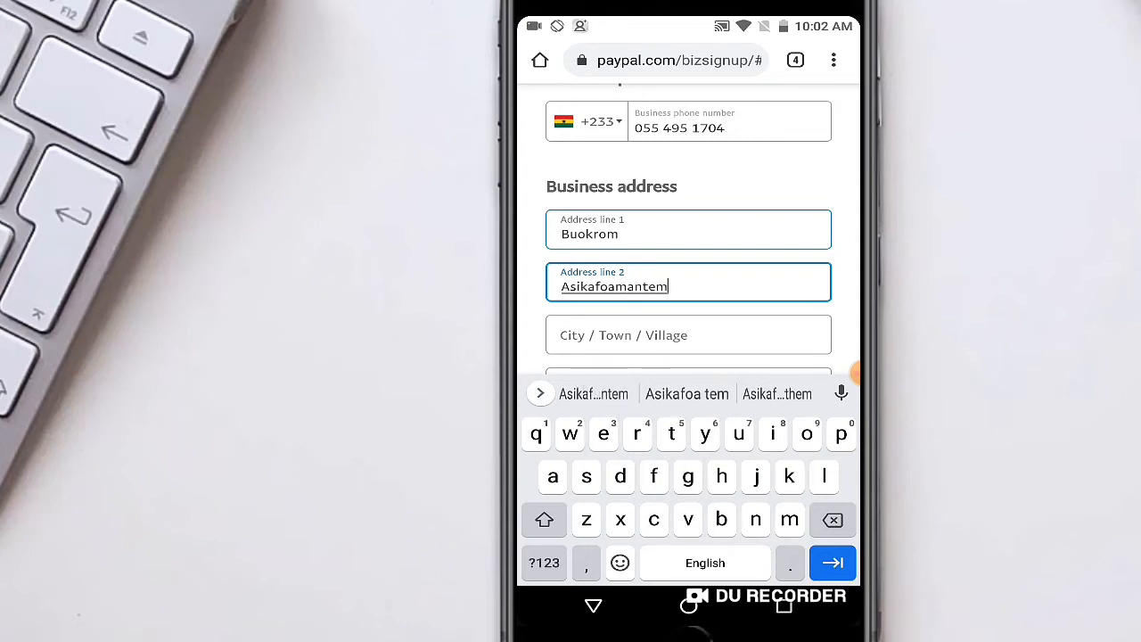
Enter city Kumasi, region Ghana and postal code 00233.
click(687, 334)
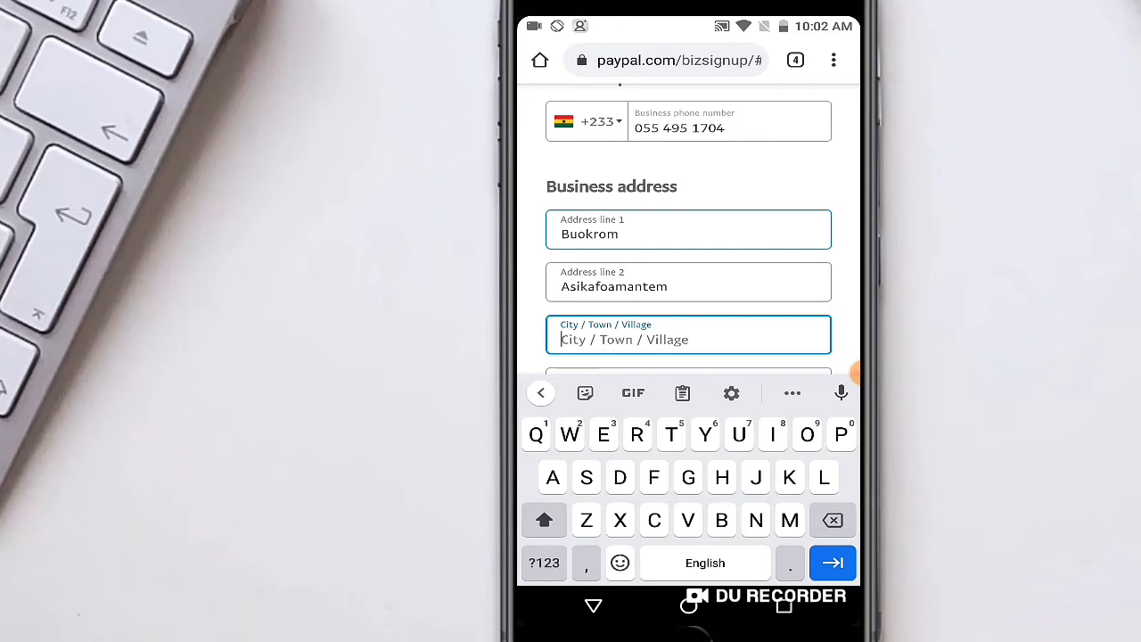
text(Kumasi)
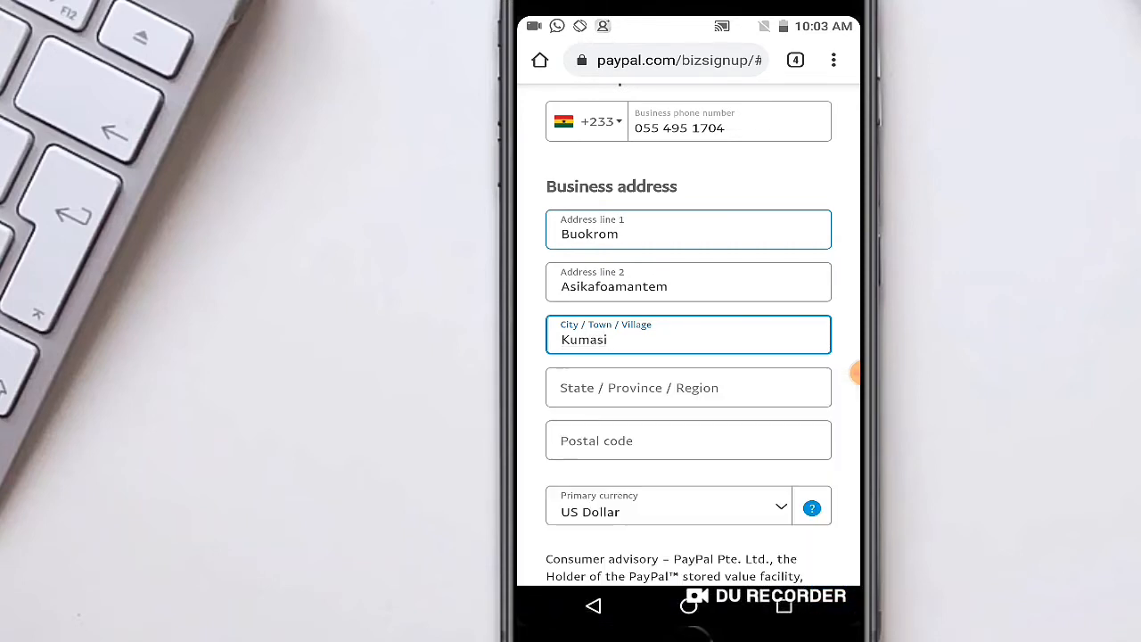
click(687, 387)
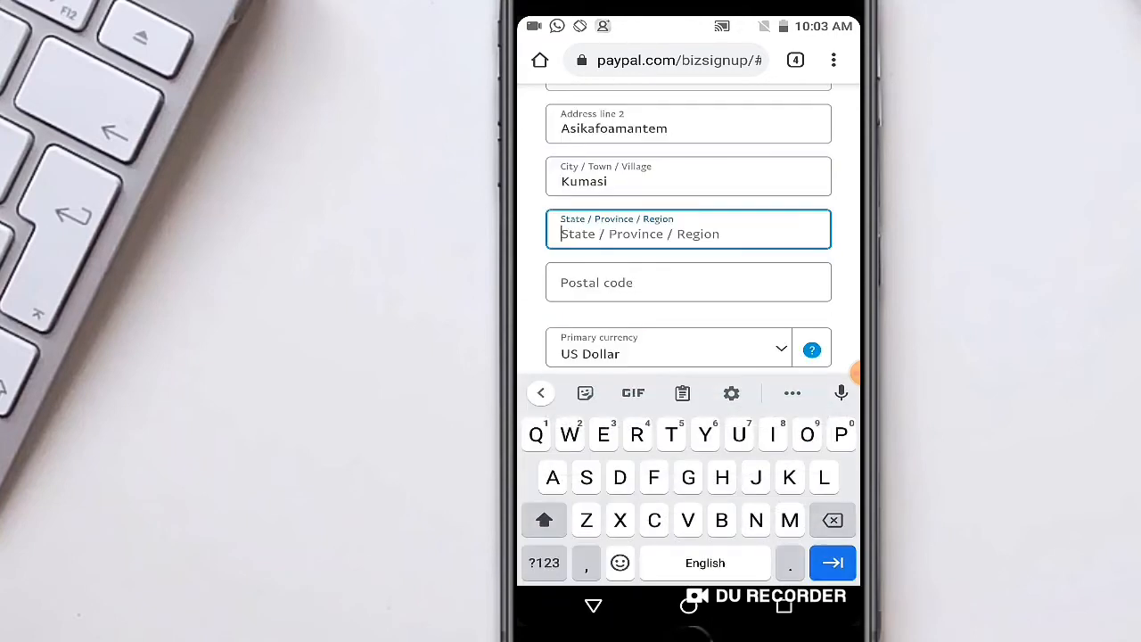
text(Ghana)
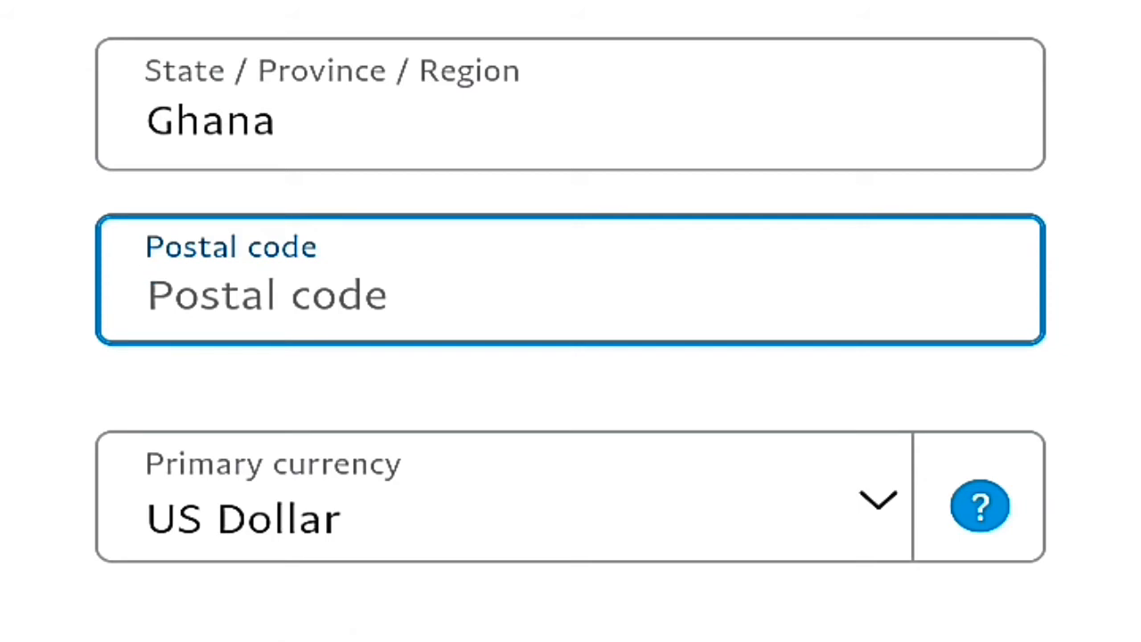
text(002)
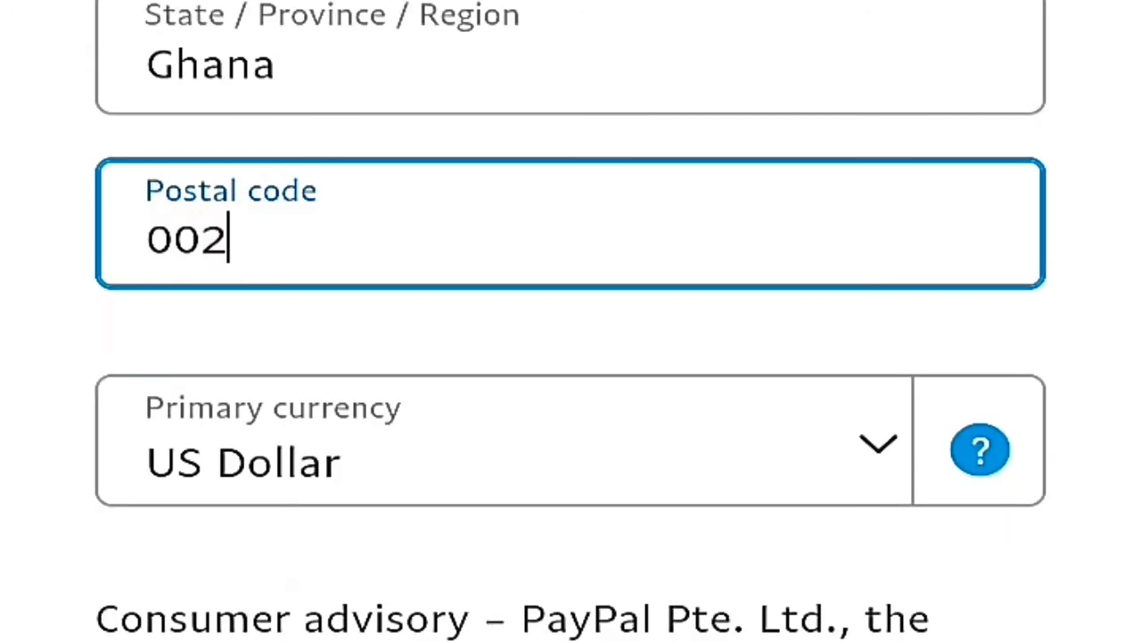
text(33)
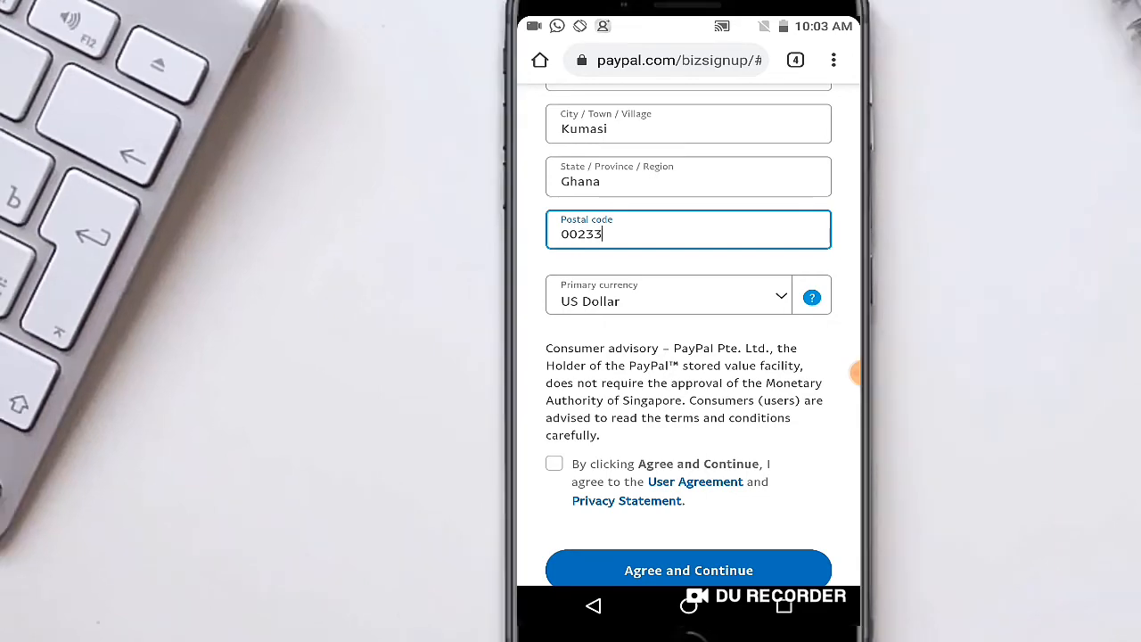
Browse the Primary currency list and keep US Dollar selected.
scroll(up, 3)
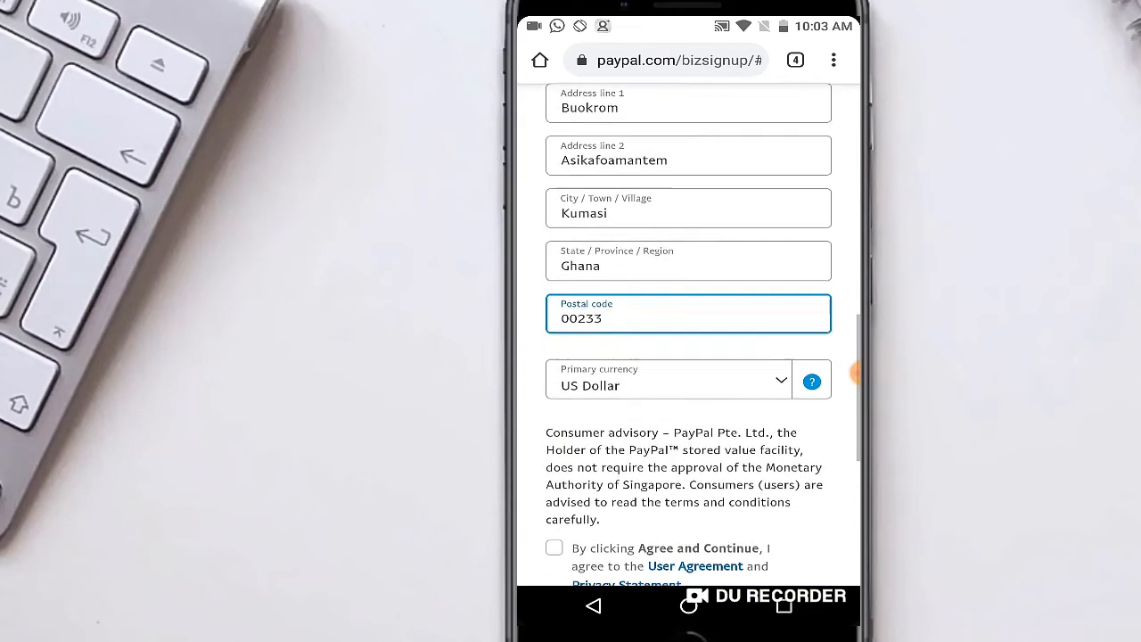
click(668, 379)
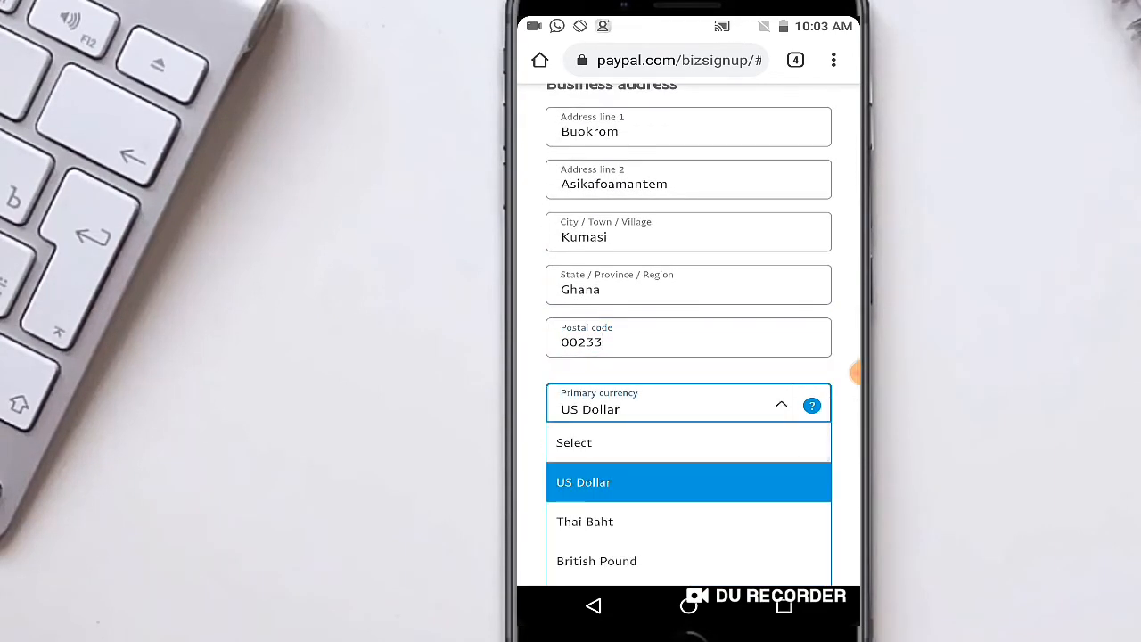
scroll(down, 3)
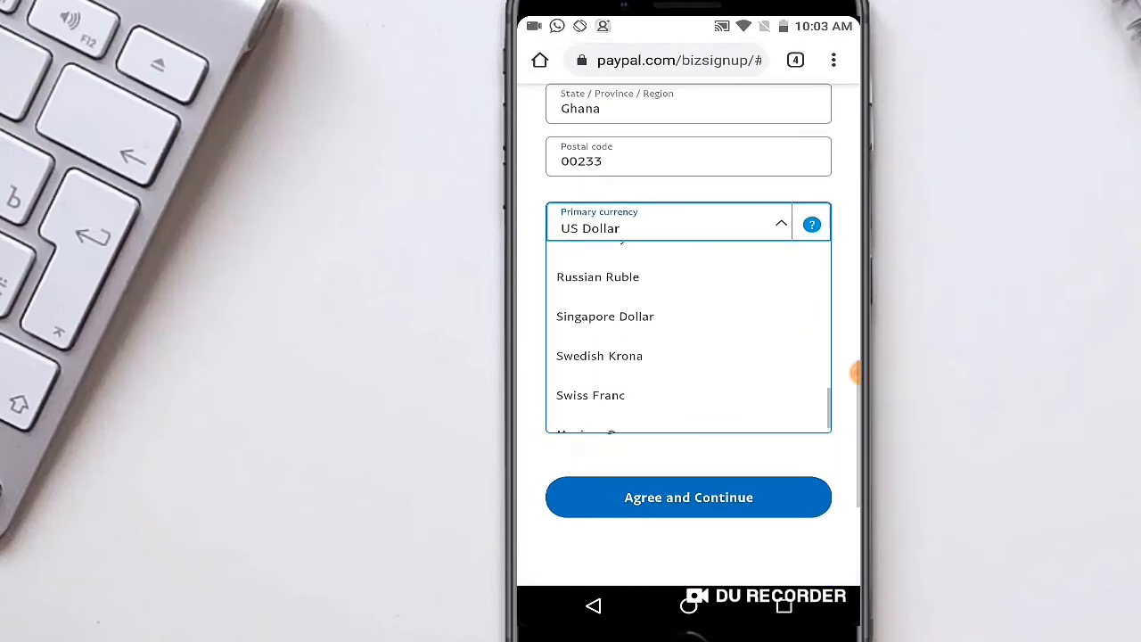
scroll(up, 3)
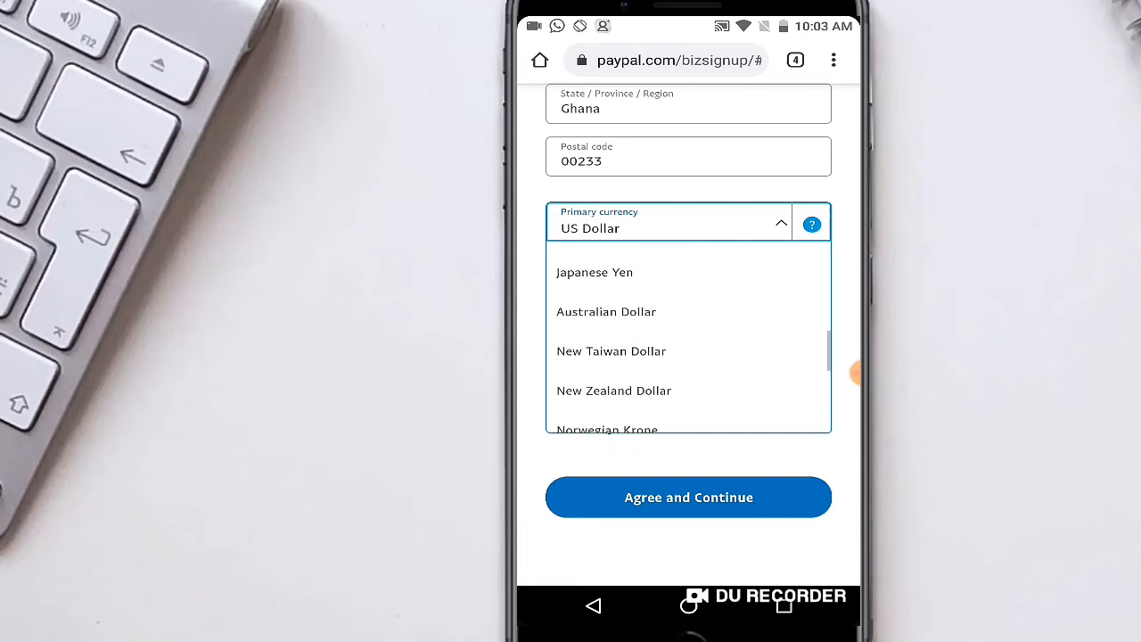
scroll(up, 3)
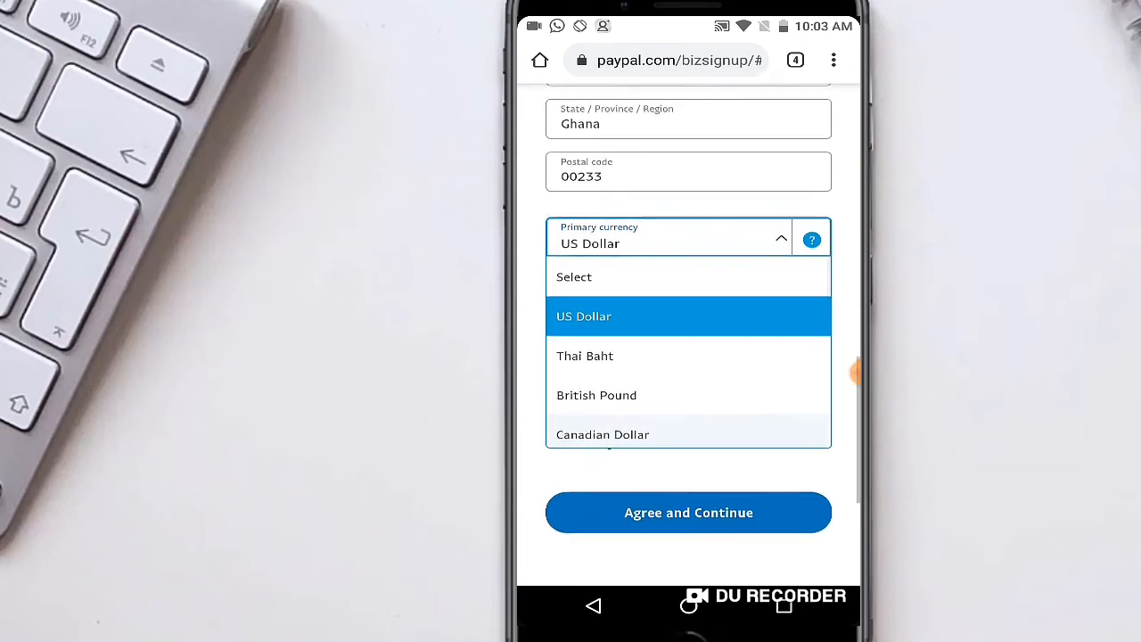
scroll(down, 3)
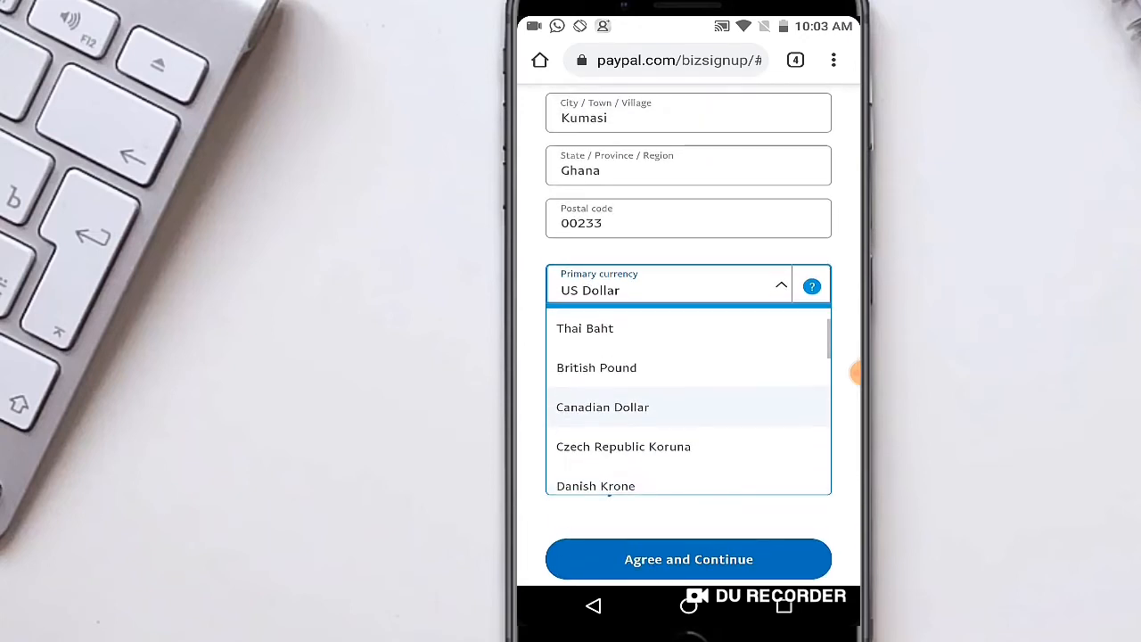
scroll(down, 3)
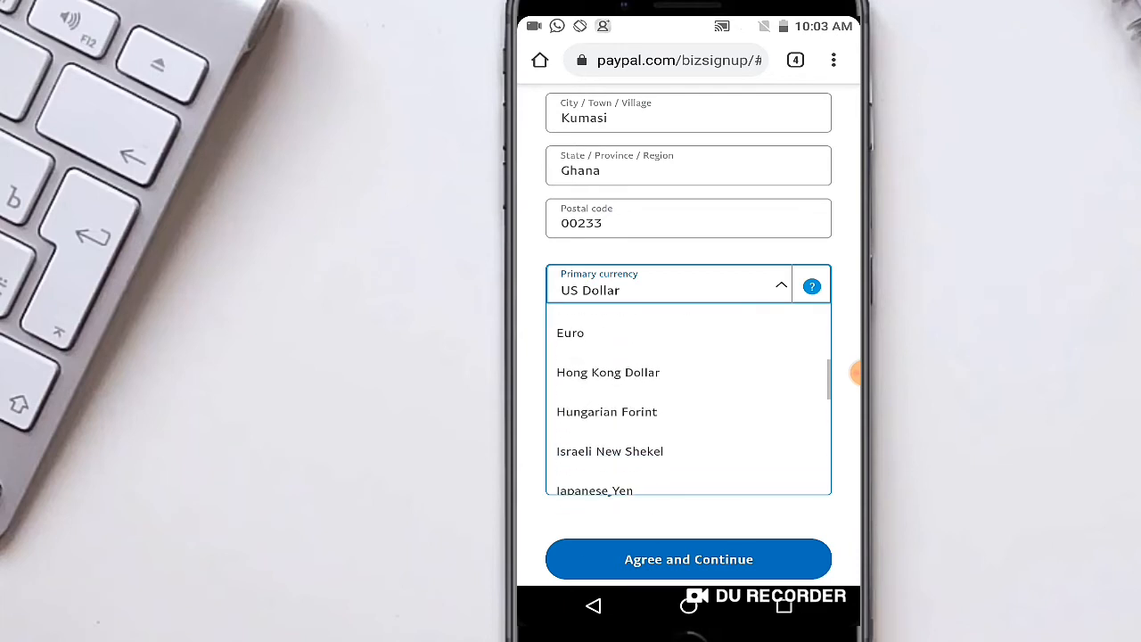
scroll(down, 3)
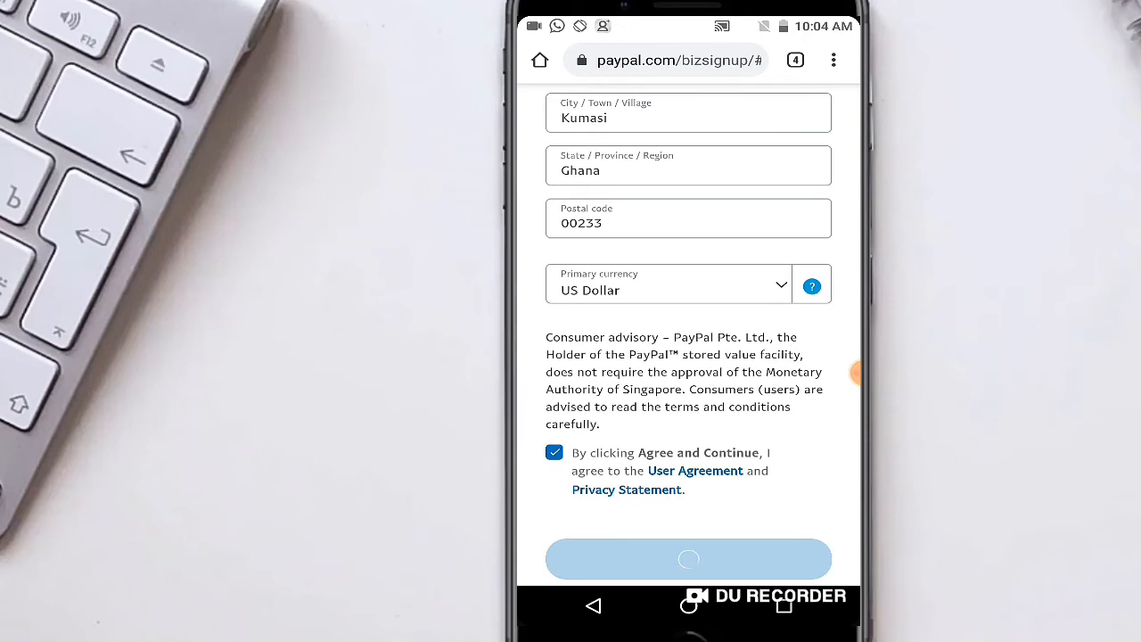
Submit the address details and set business type to Individual/Sole Proprietorship.
click(688, 559)
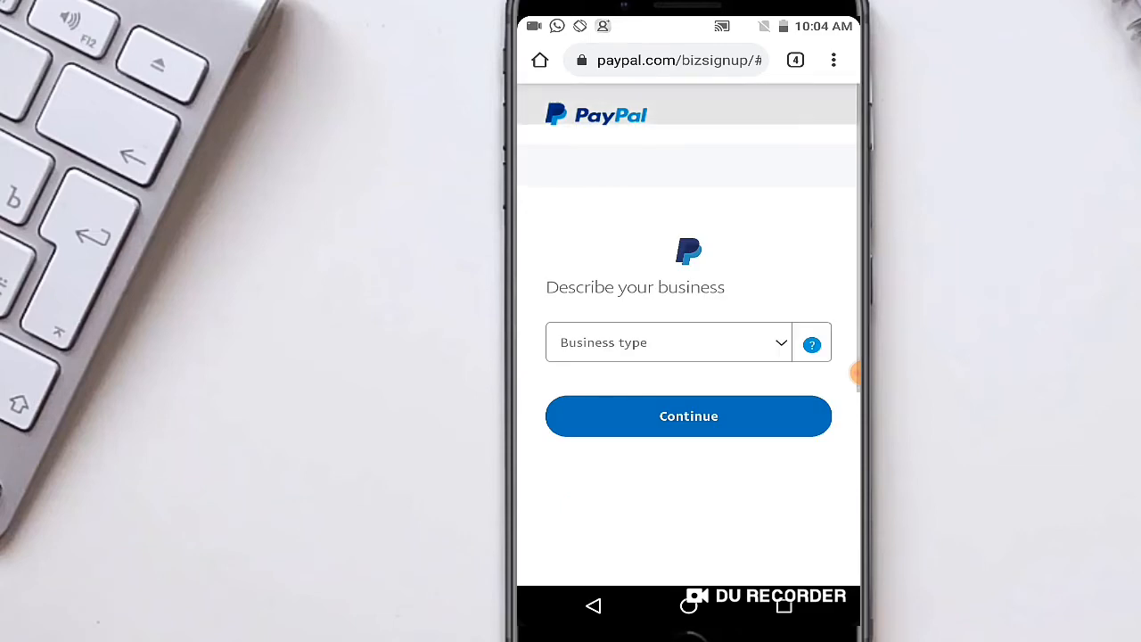
click(669, 343)
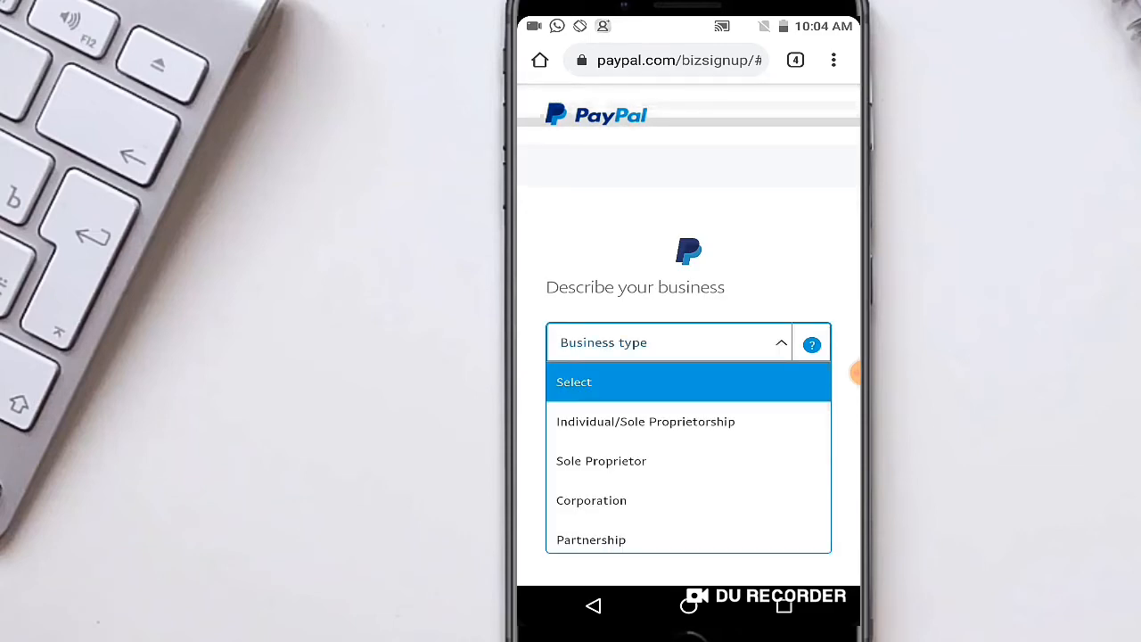
click(644, 421)
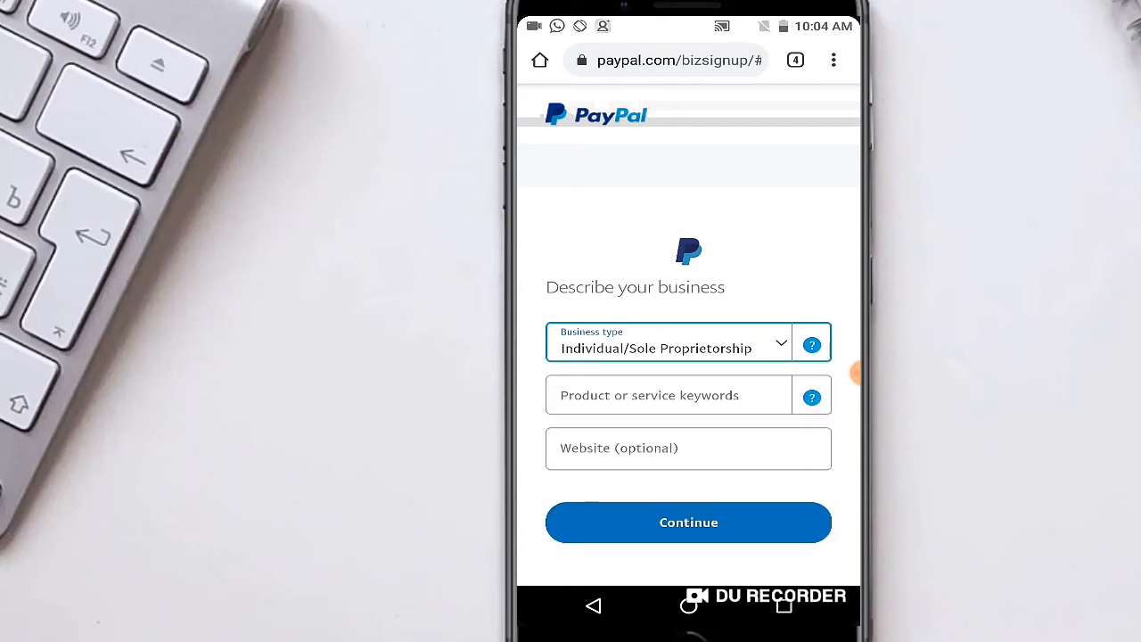
Pick Professional Services as the product keyword, skip the website and submit the description.
click(687, 522)
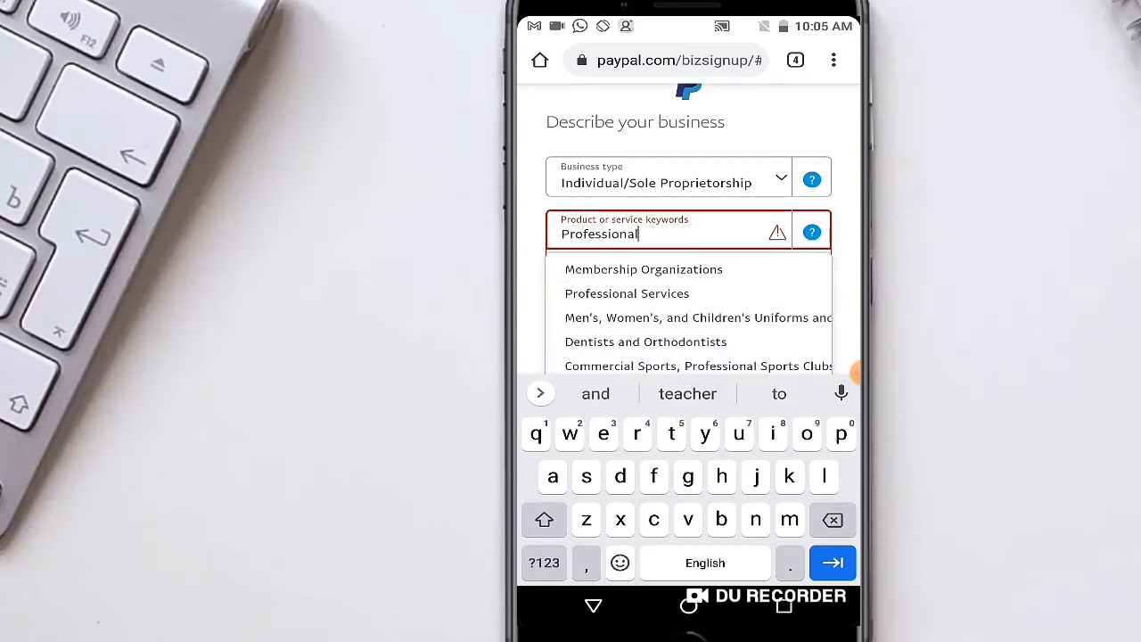
scroll(down, 3)
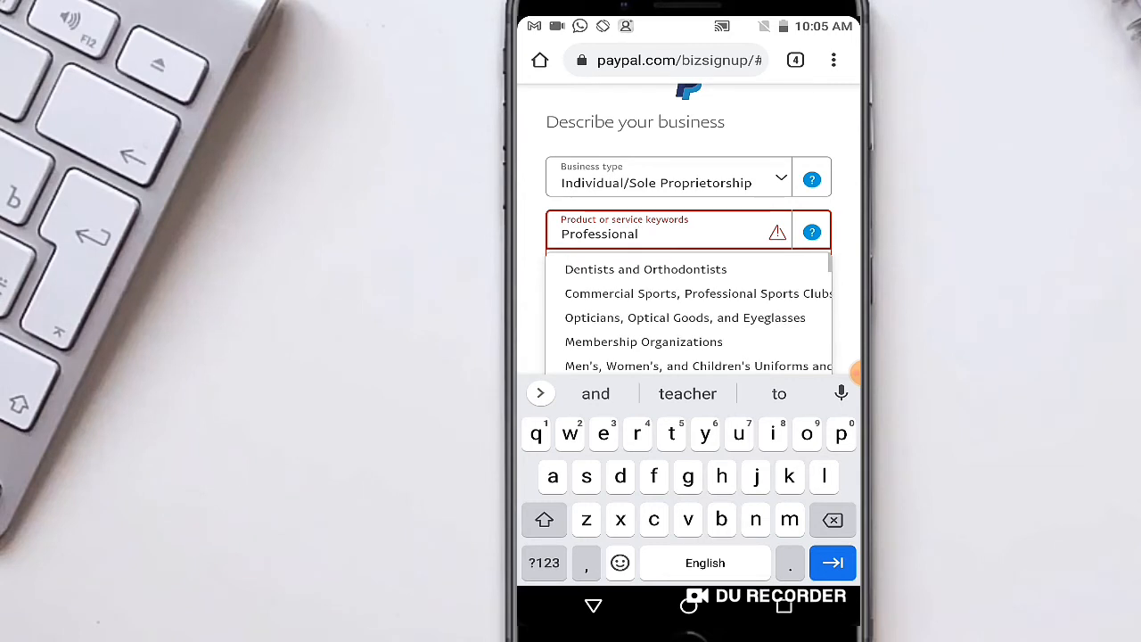
text(S)
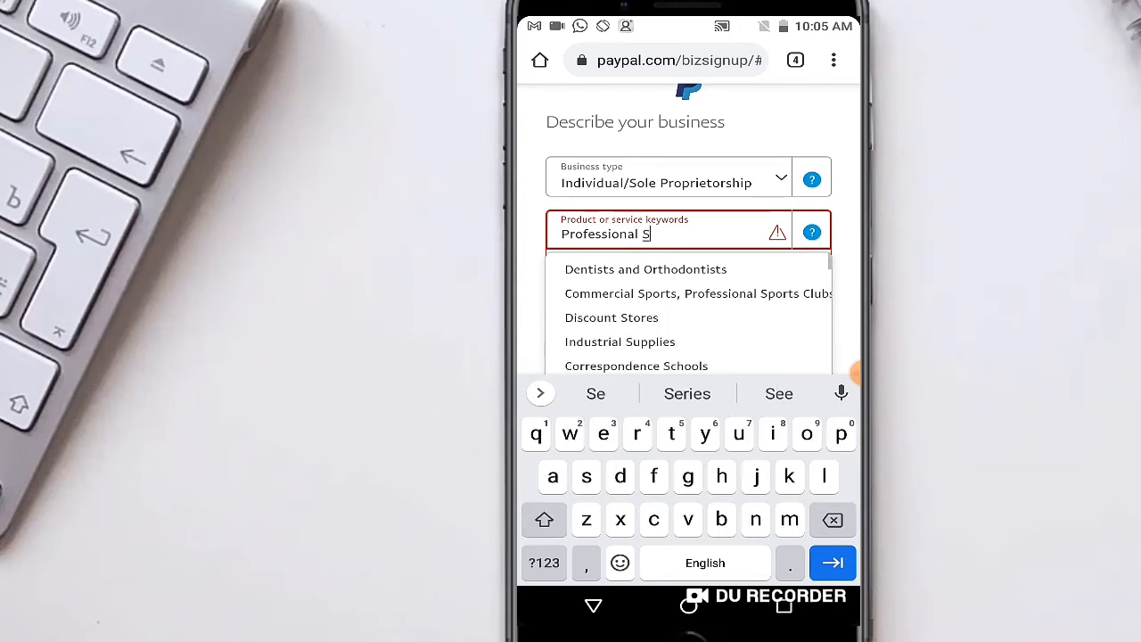
text(erv)
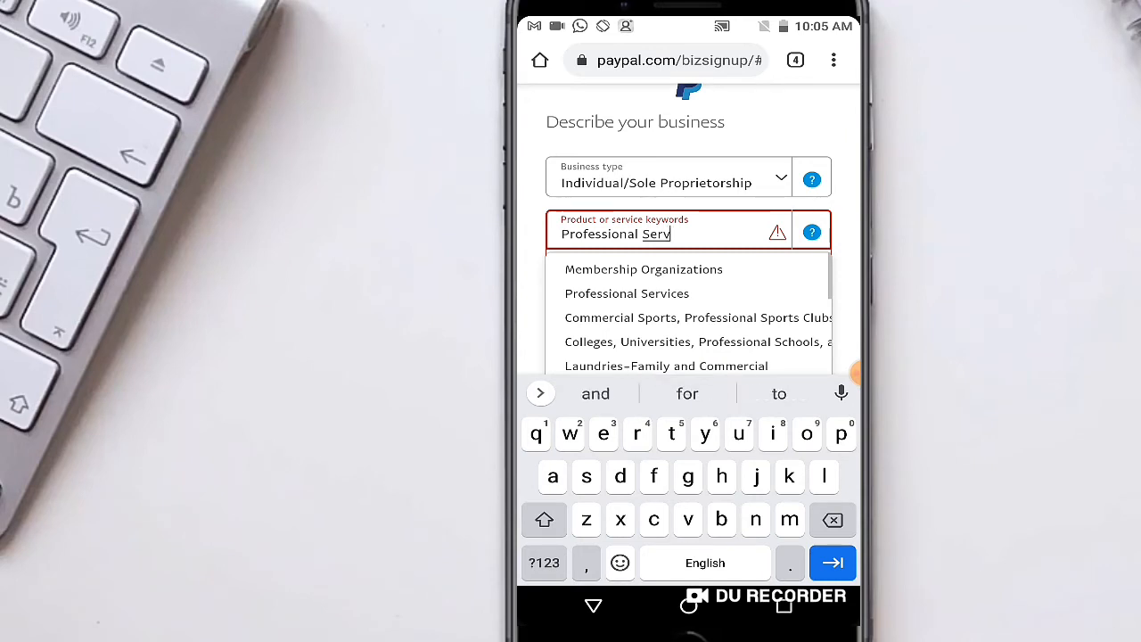
click(627, 294)
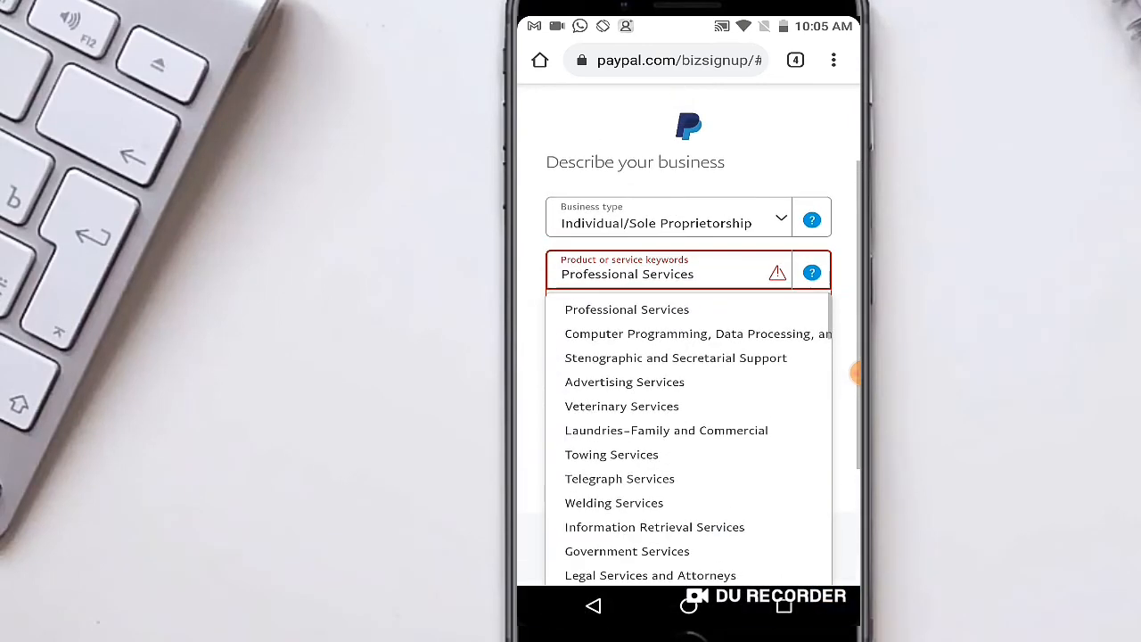
click(627, 310)
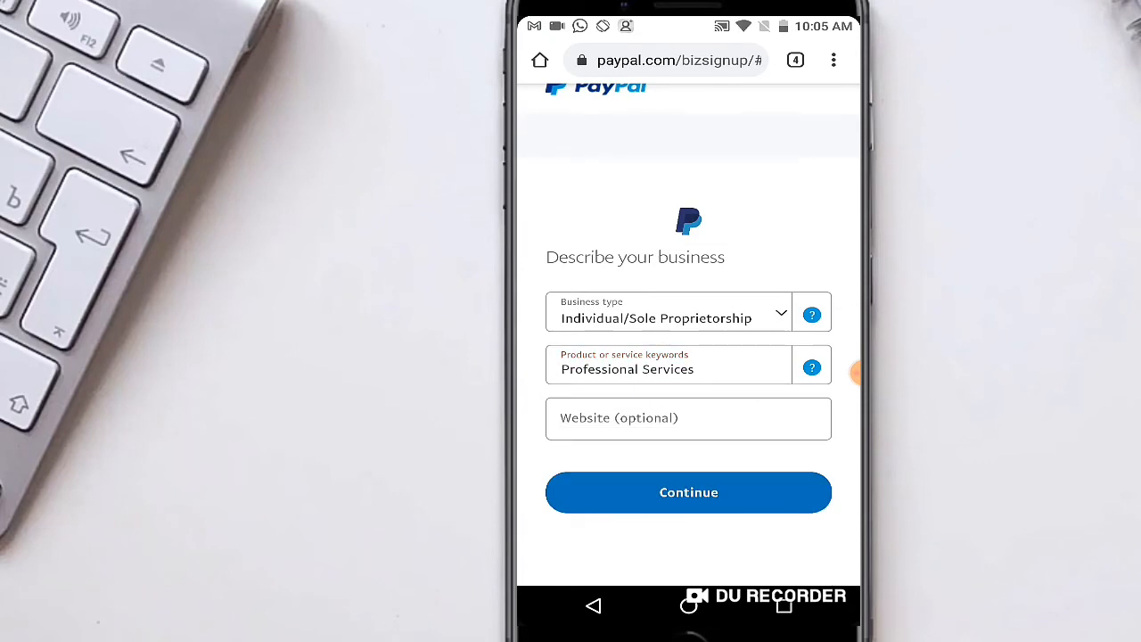
click(688, 419)
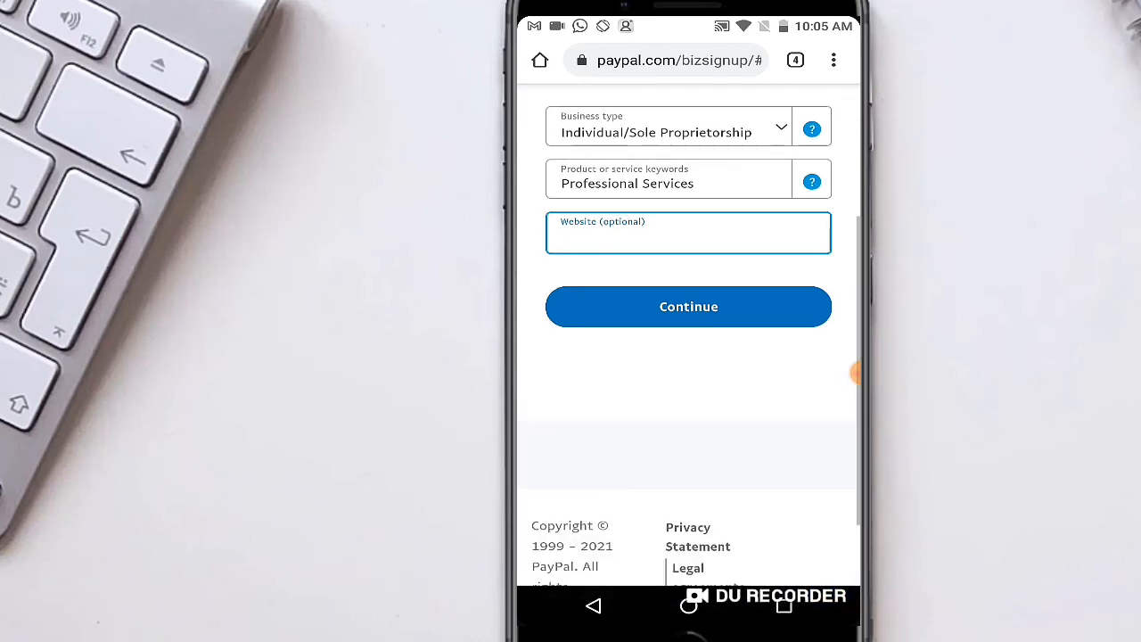
click(688, 307)
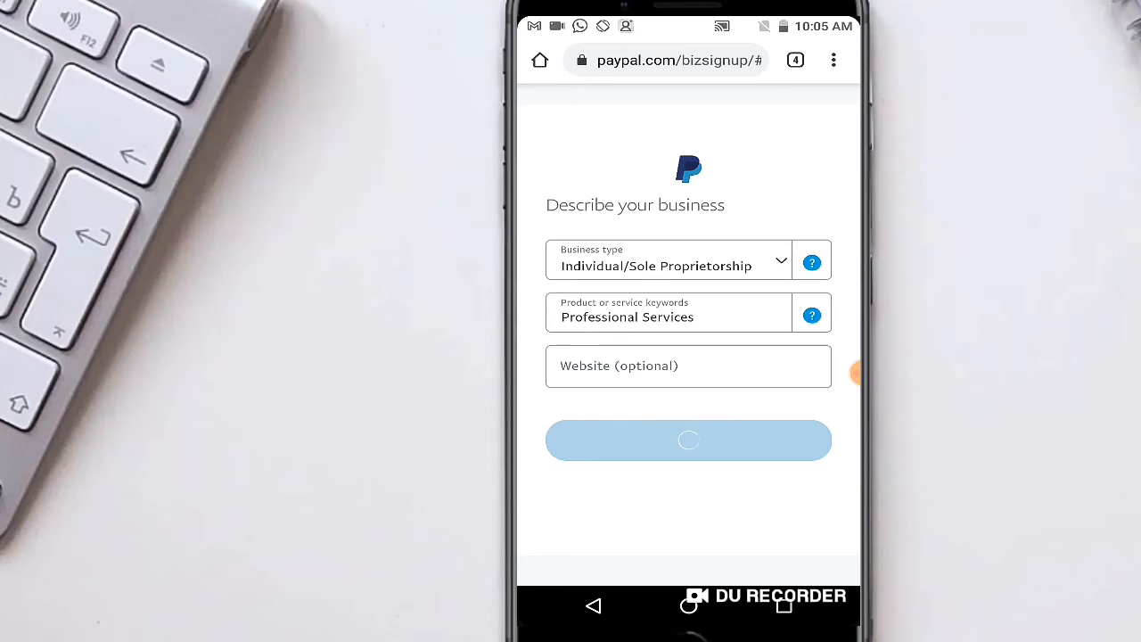
Scroll the Nationality list to select Ghana and bring up the identity document choices.
click(688, 440)
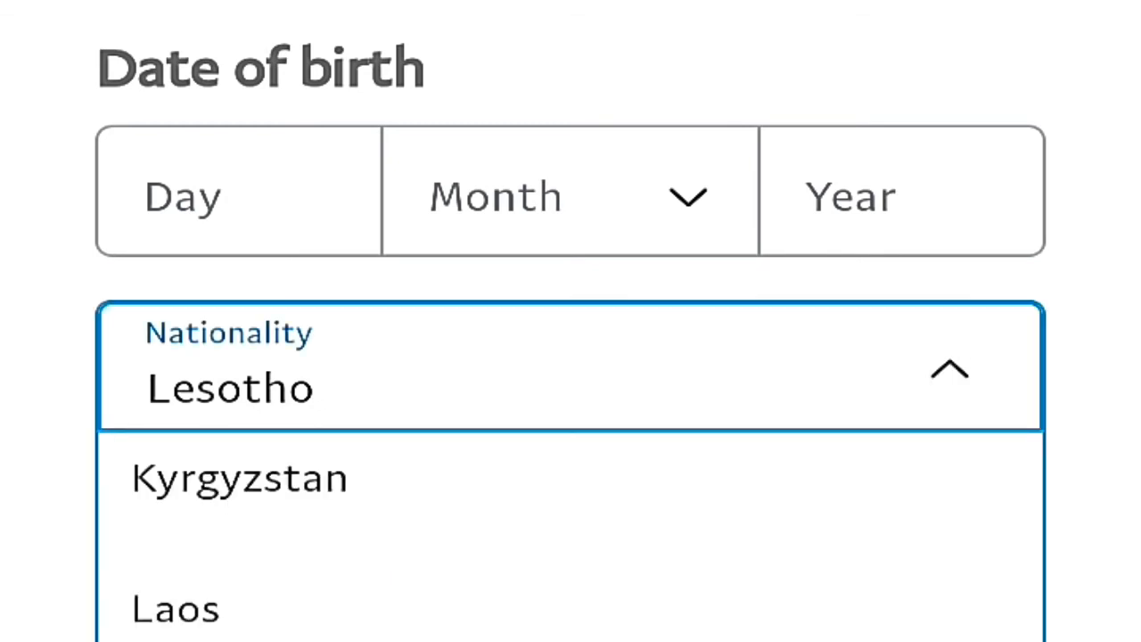
scroll(down, 3)
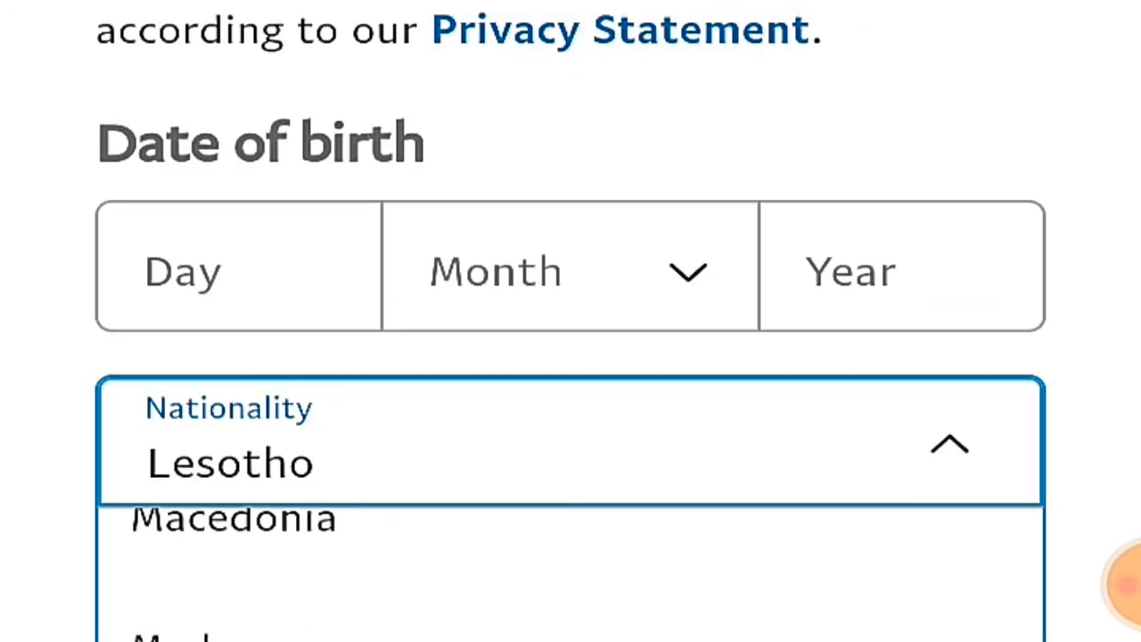
scroll(down, 3)
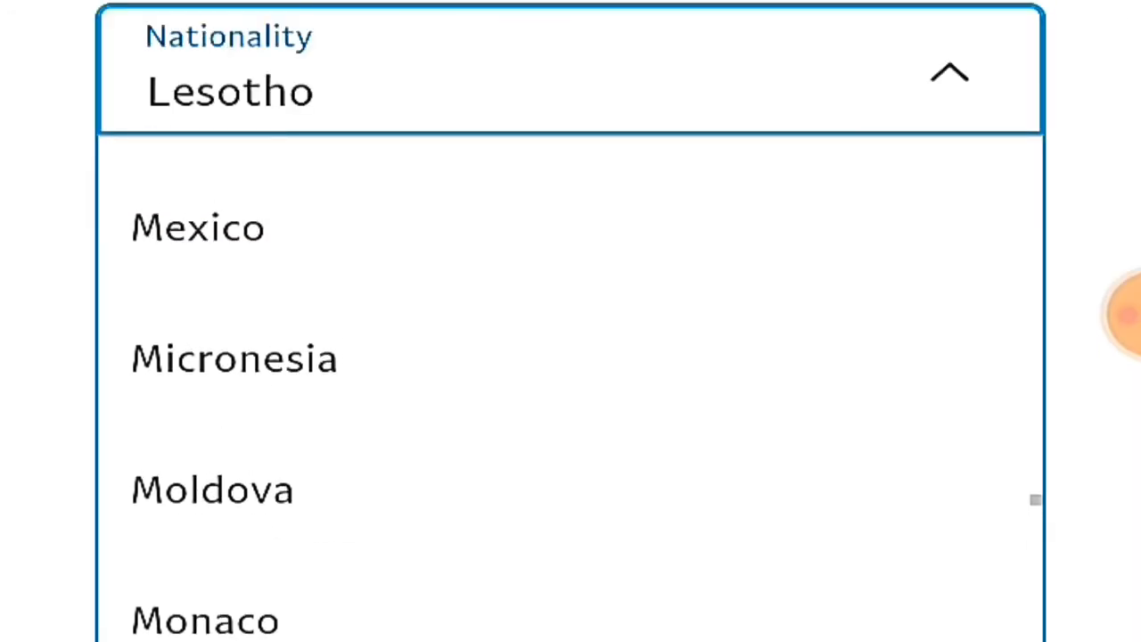
scroll(up, 3)
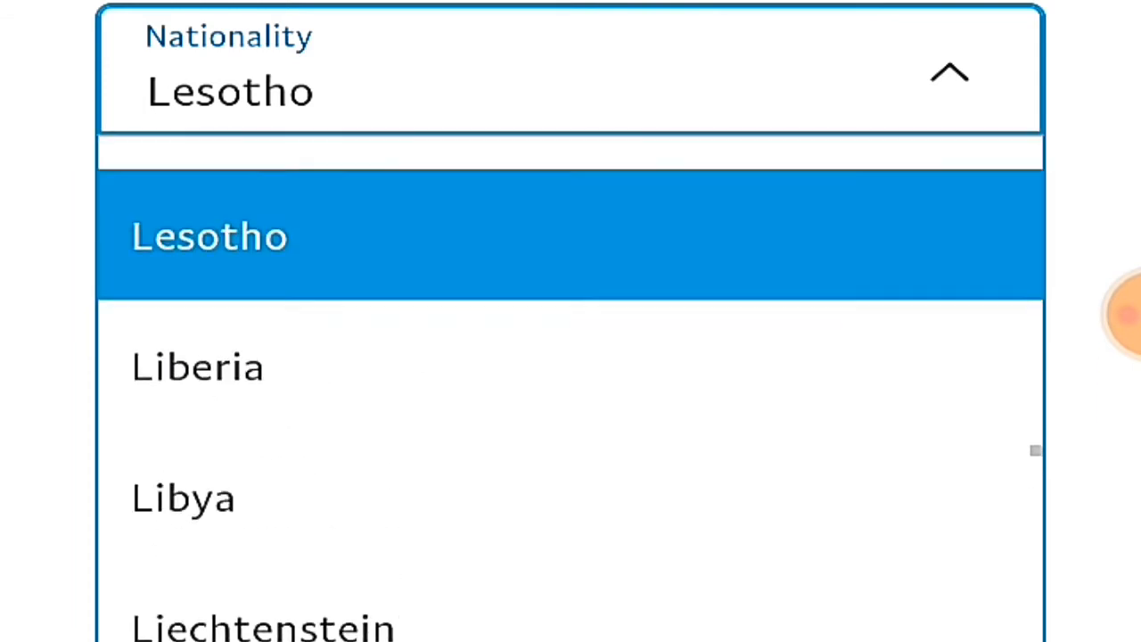
scroll(up, 3)
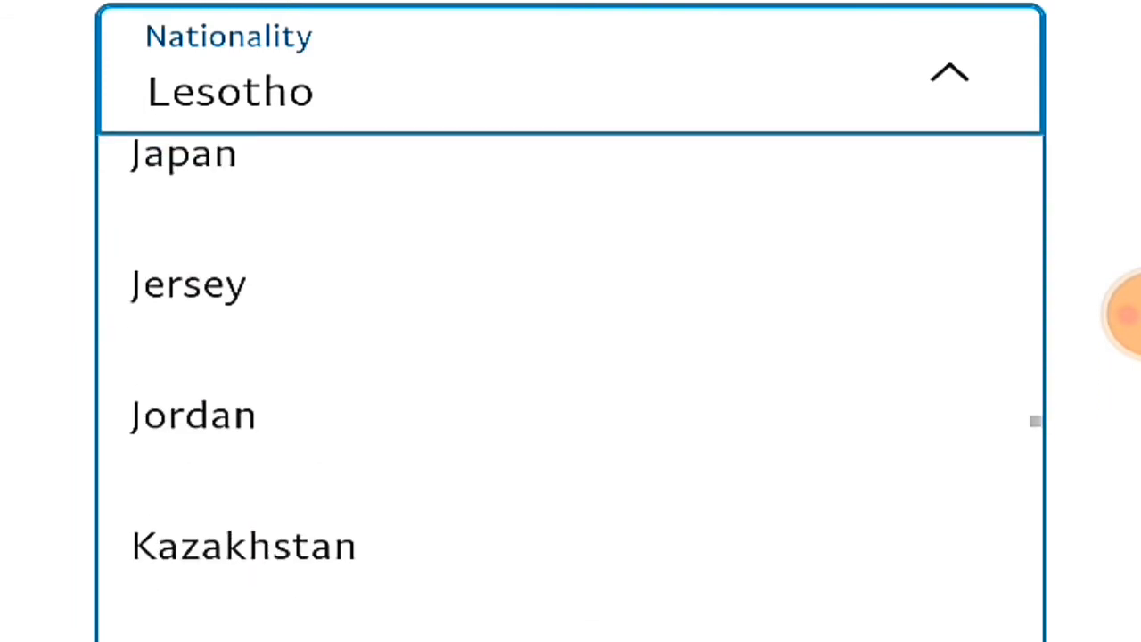
scroll(up, 3)
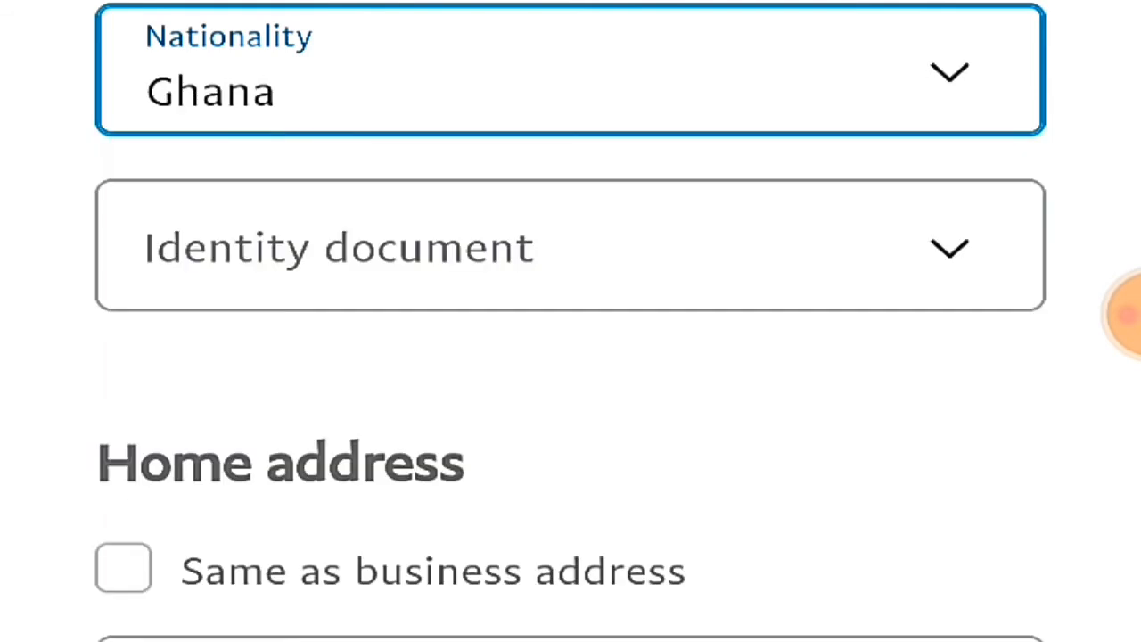
scroll(up, 3)
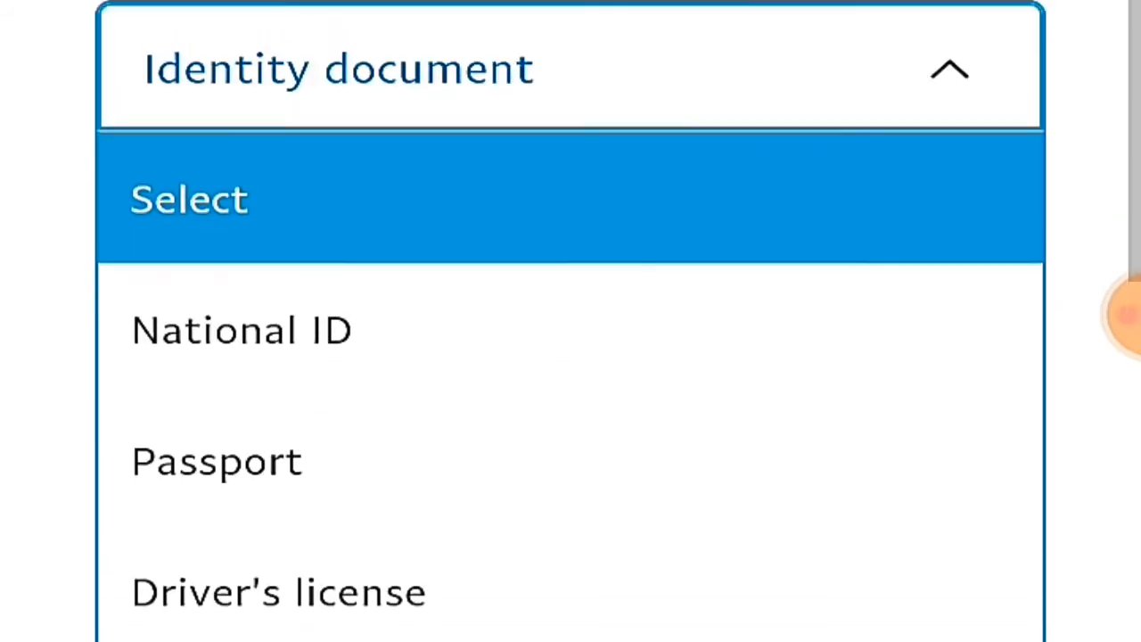
scroll(down, 3)
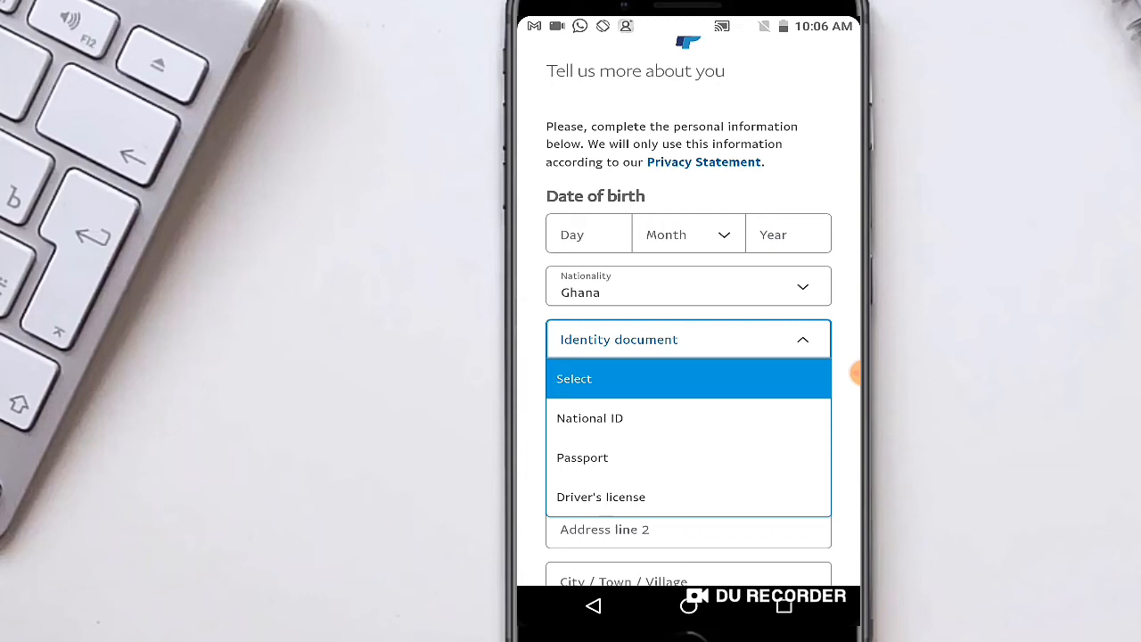
click(582, 457)
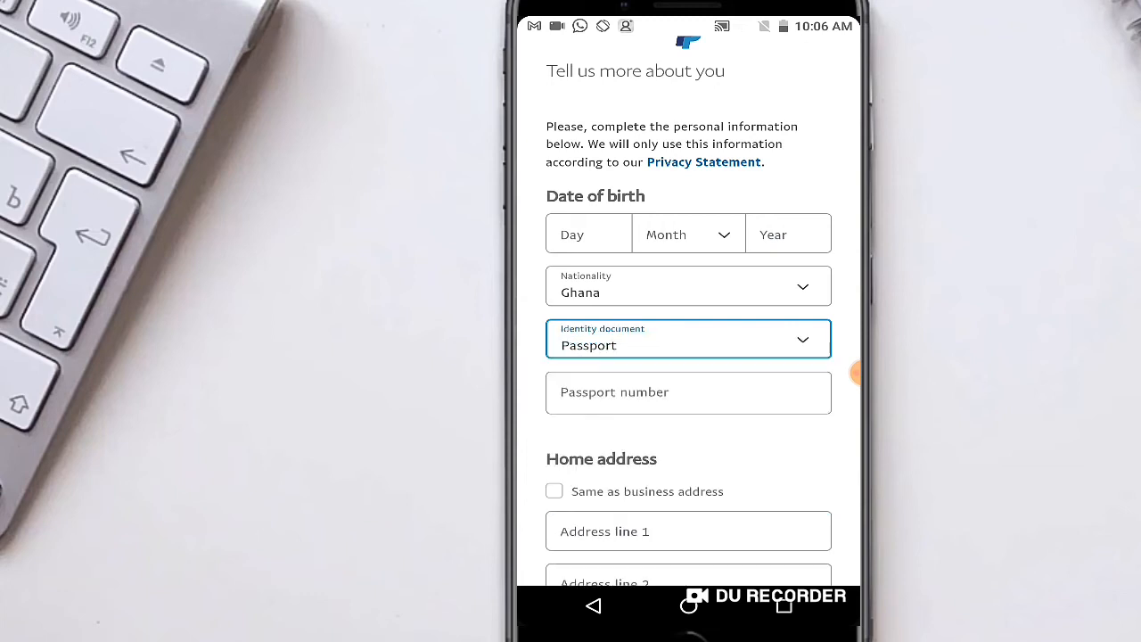
click(687, 393)
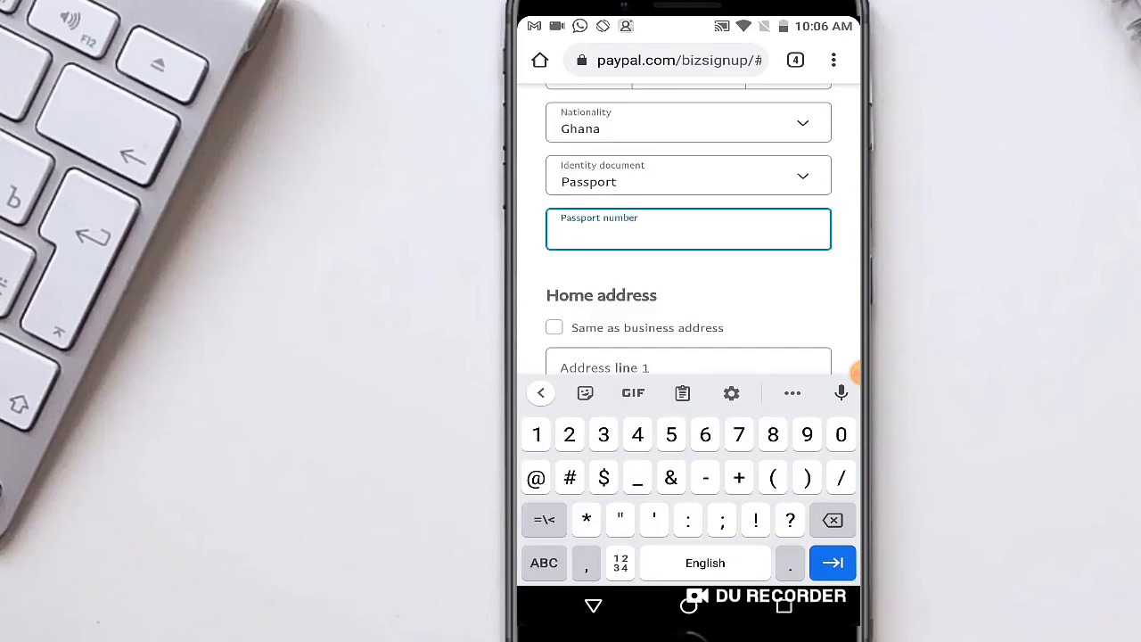
click(543, 562)
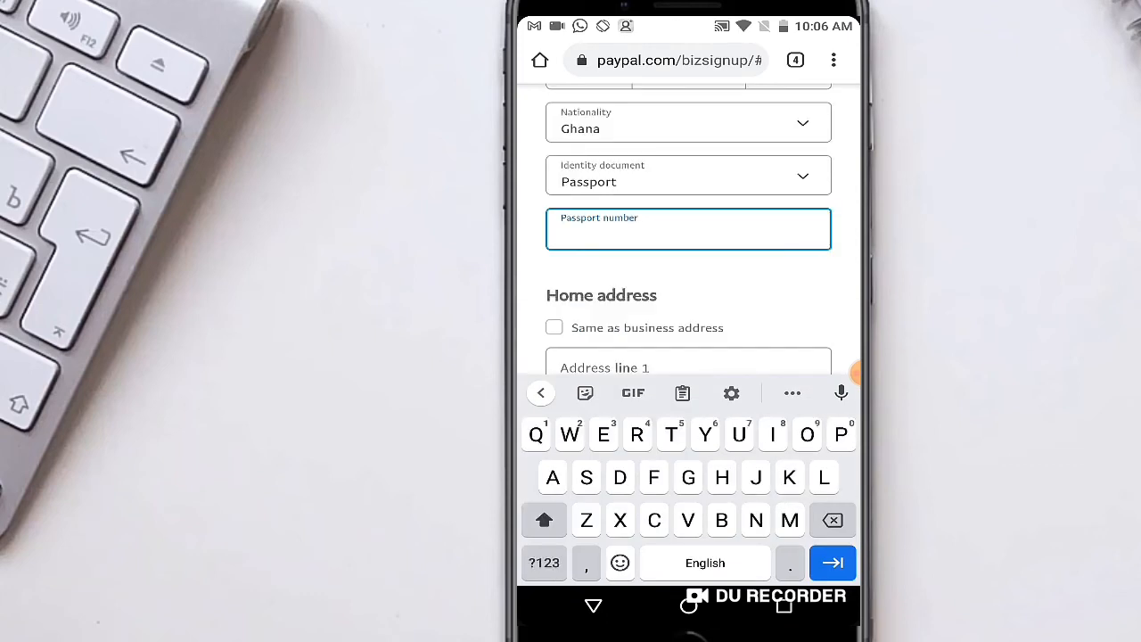
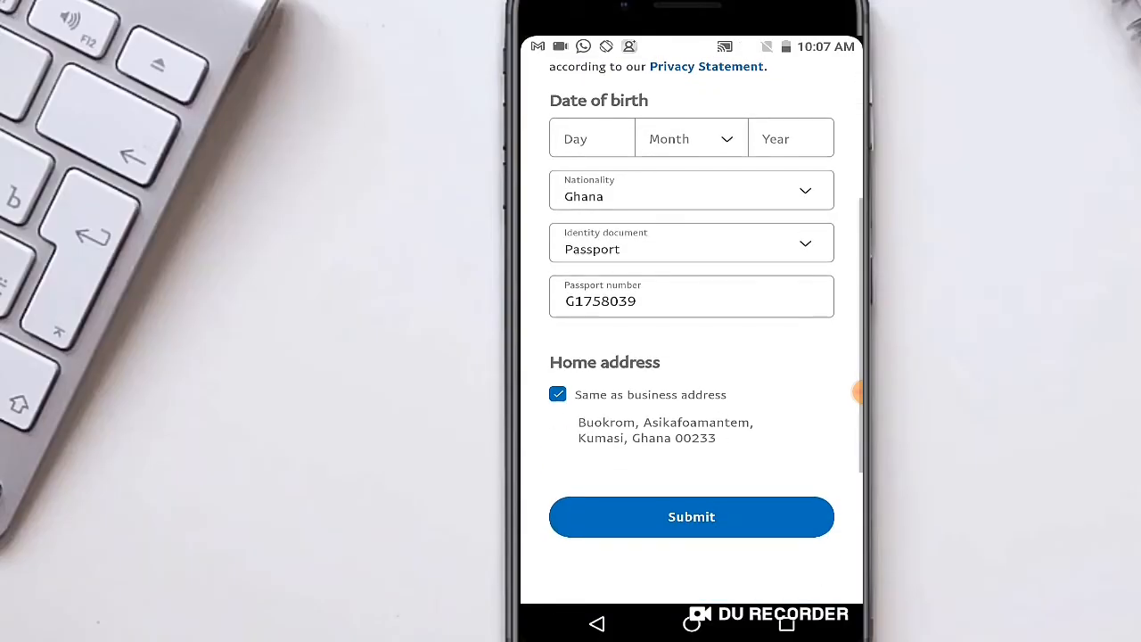
Submit the form, get the date of birth error, and enter day 17 and year 1993.
click(691, 517)
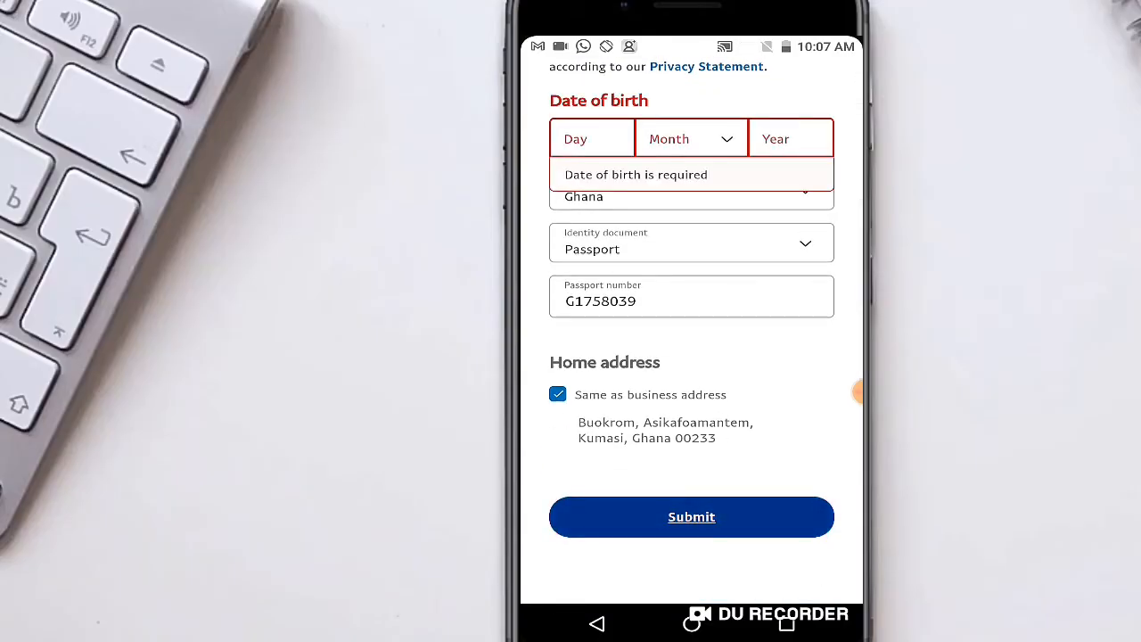
scroll(up, 3)
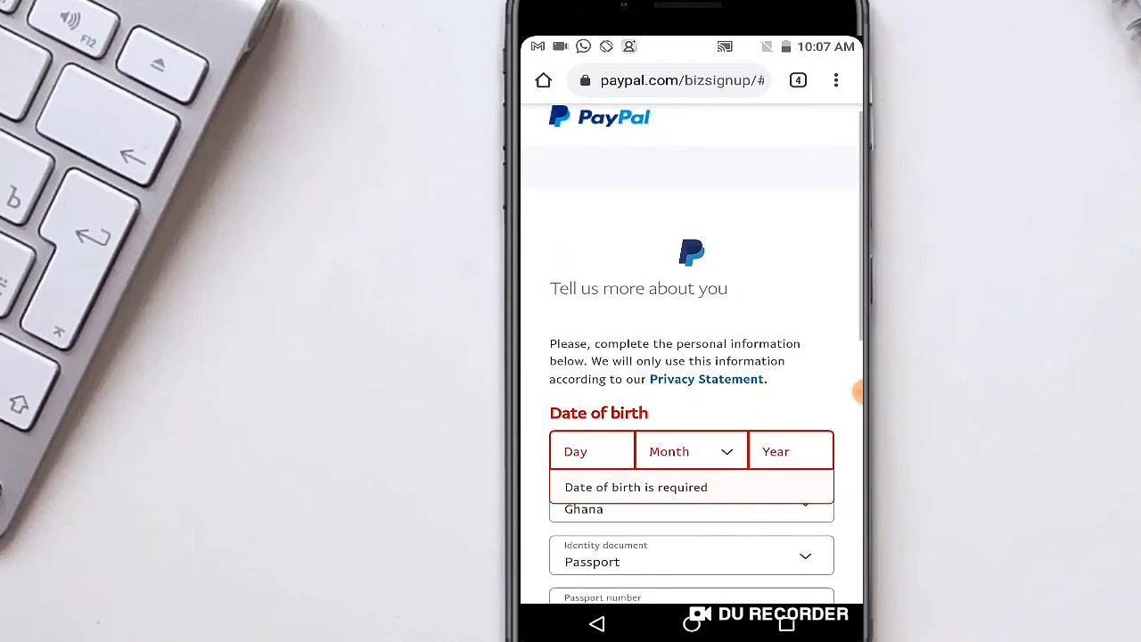
click(591, 451)
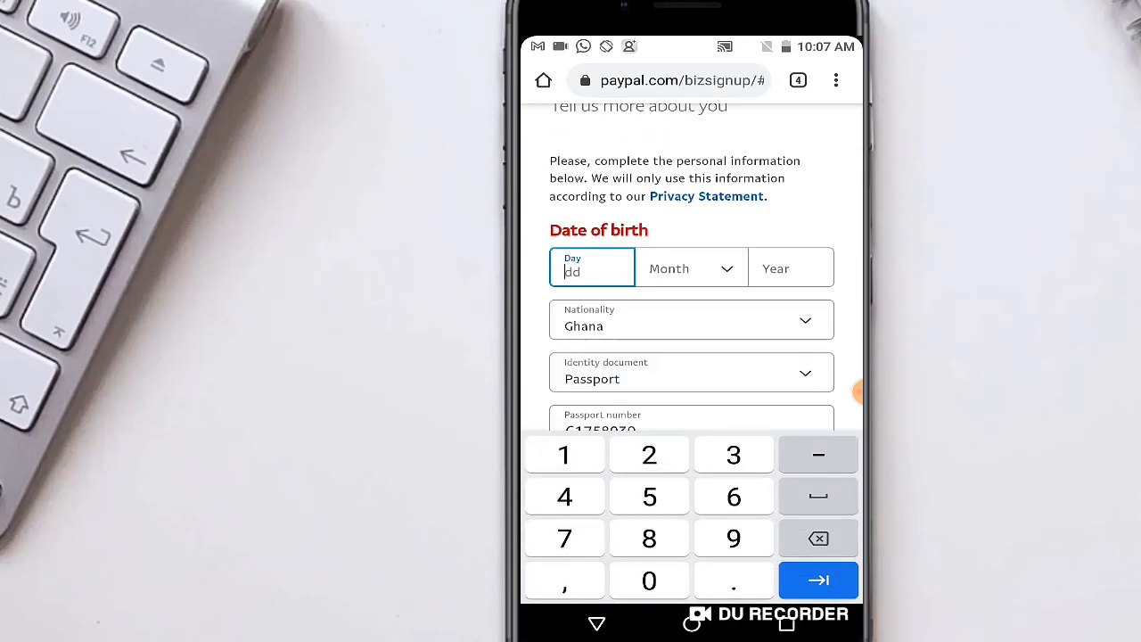
text(17)
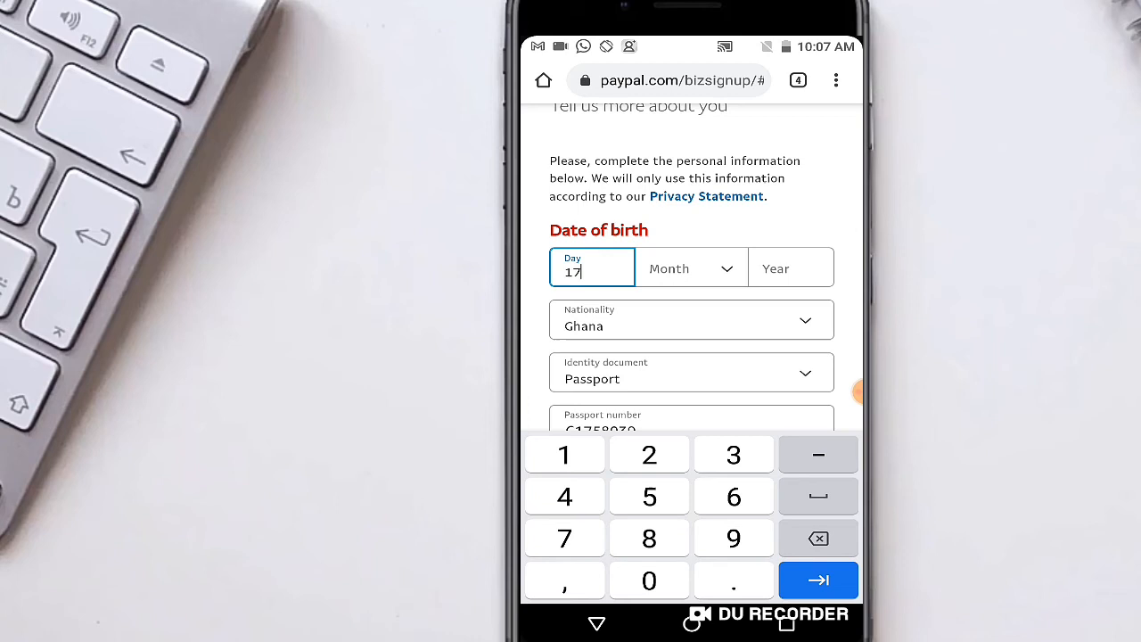
click(790, 268)
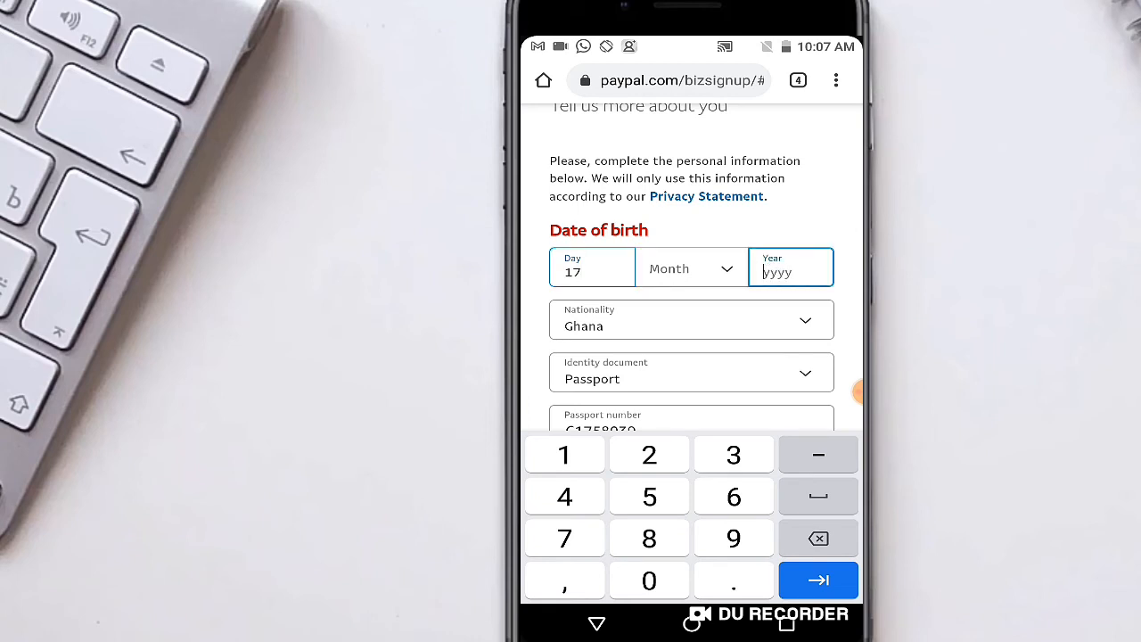
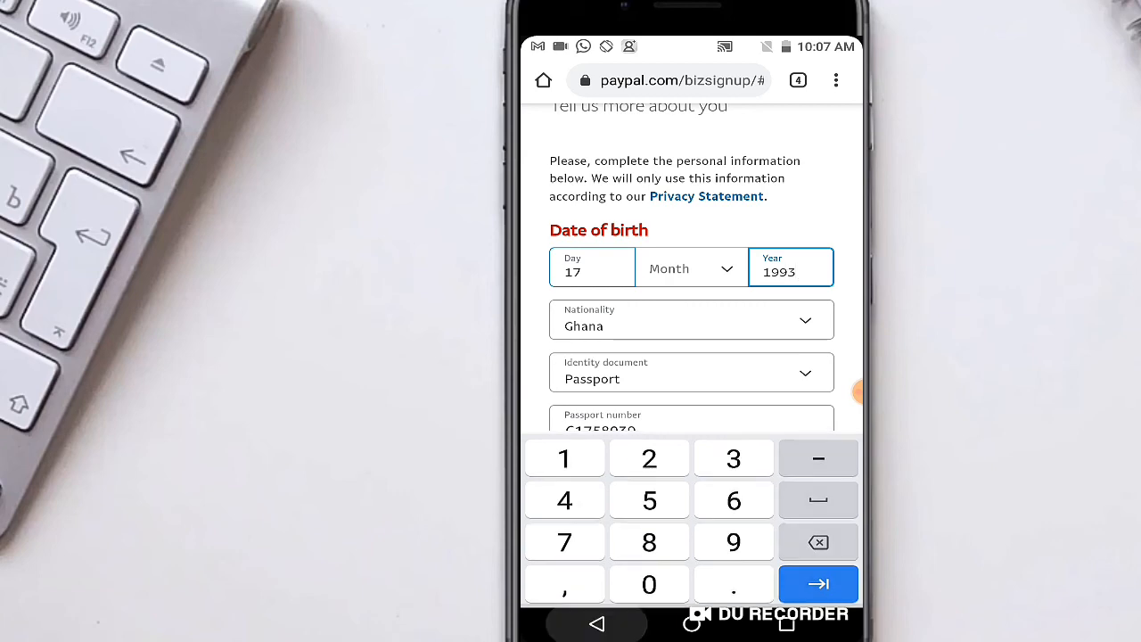
Set the birth month to April and submit the completed personal details.
click(690, 267)
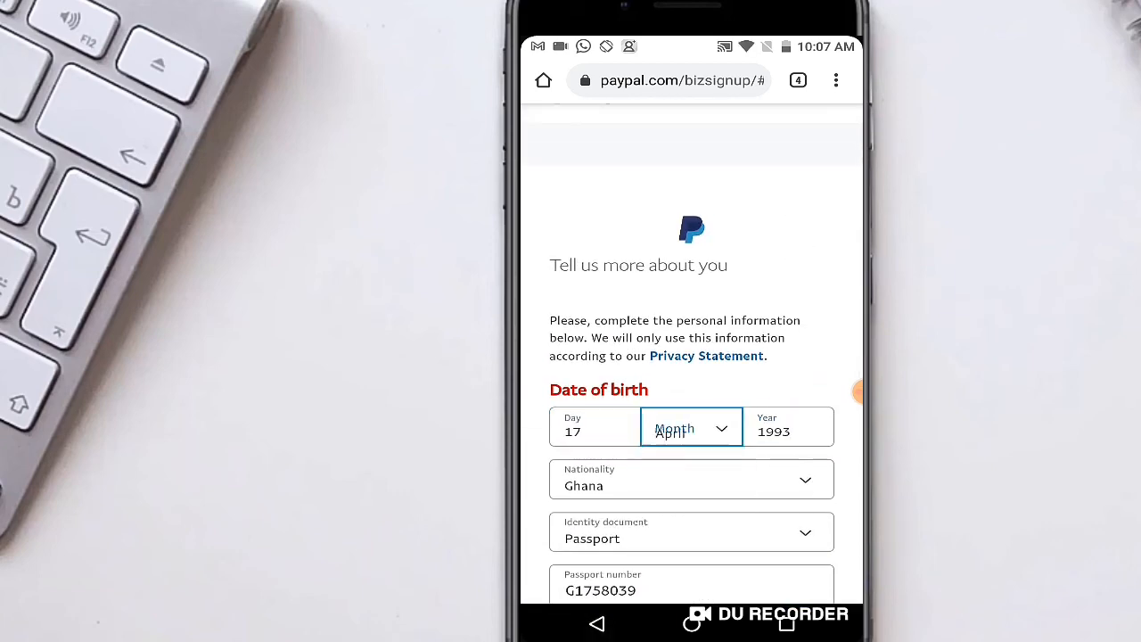
scroll(down, 3)
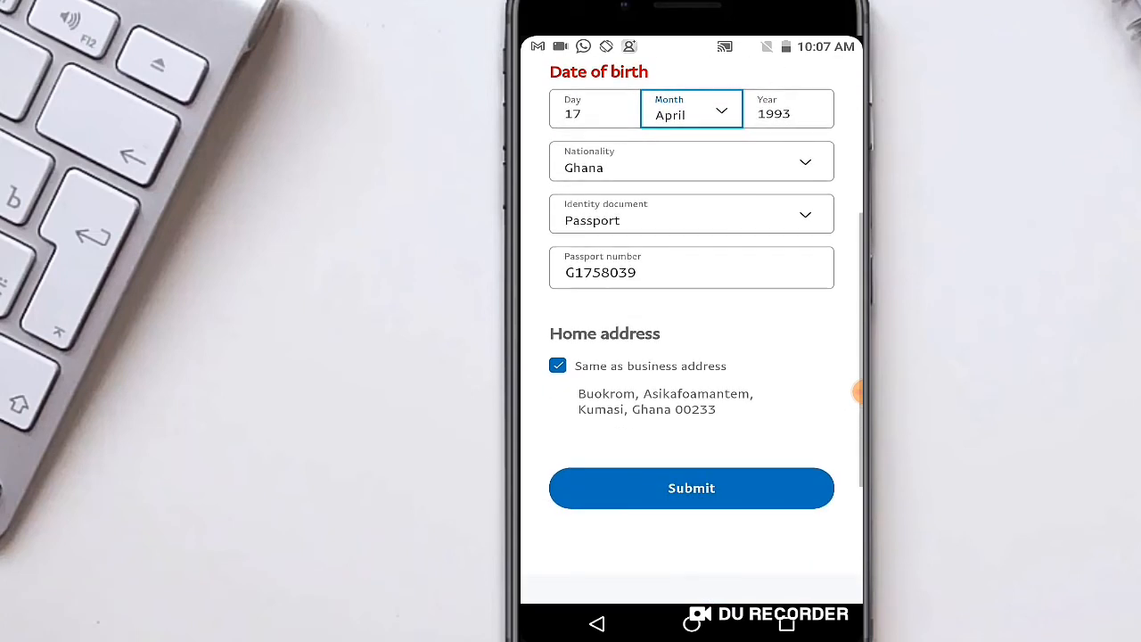
click(691, 488)
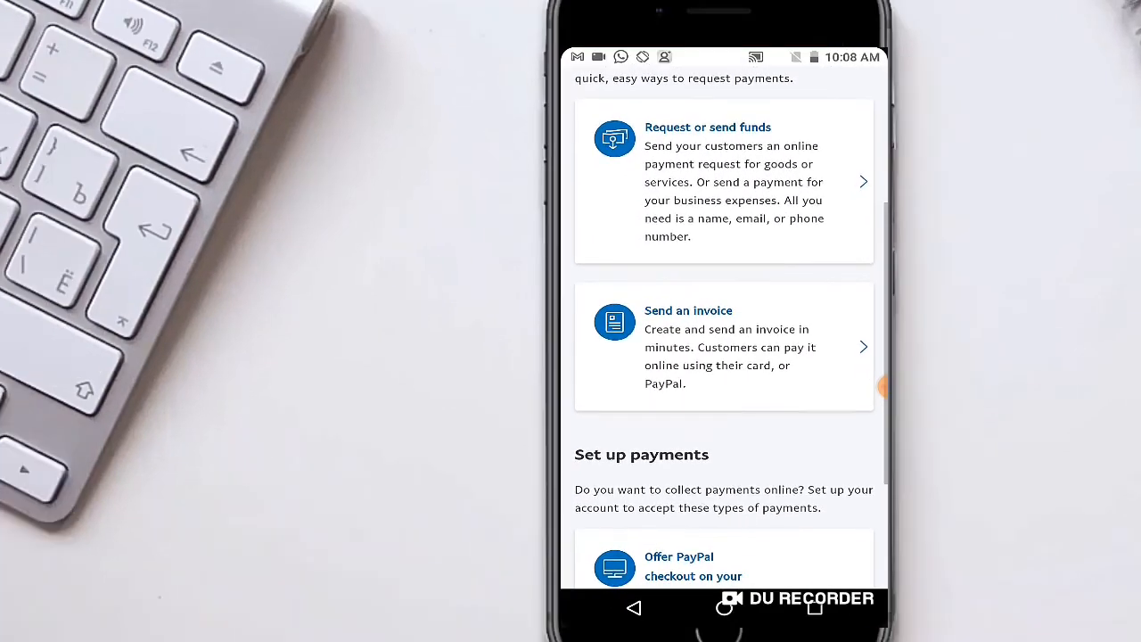
Scroll through the new business dashboard down to the 'Set up payments' section.
scroll(down, 3)
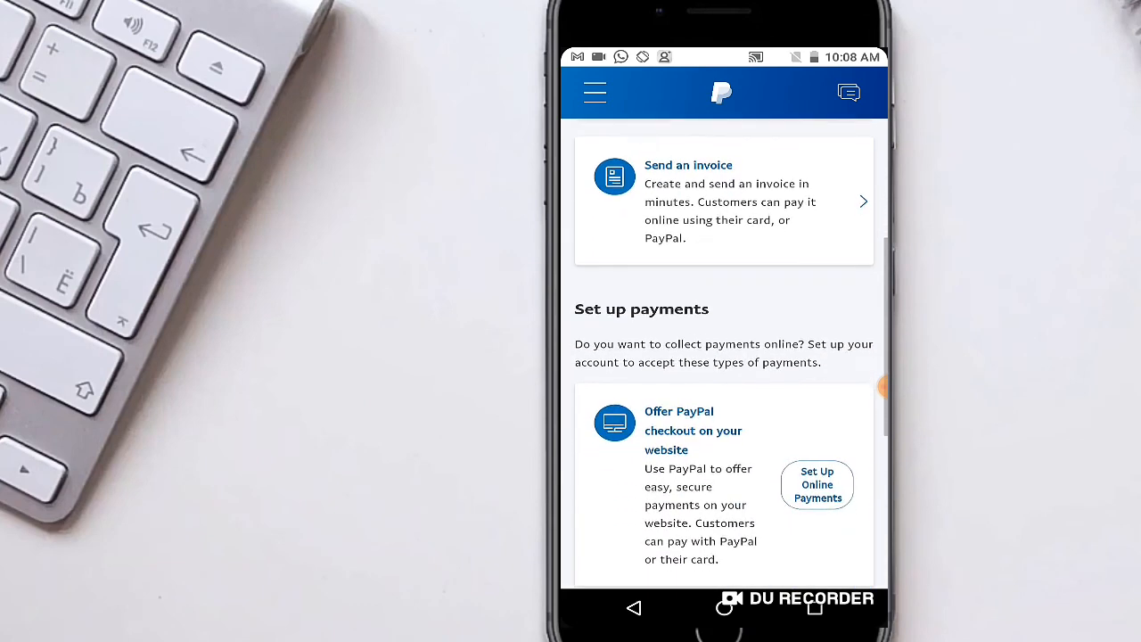
scroll(up, 3)
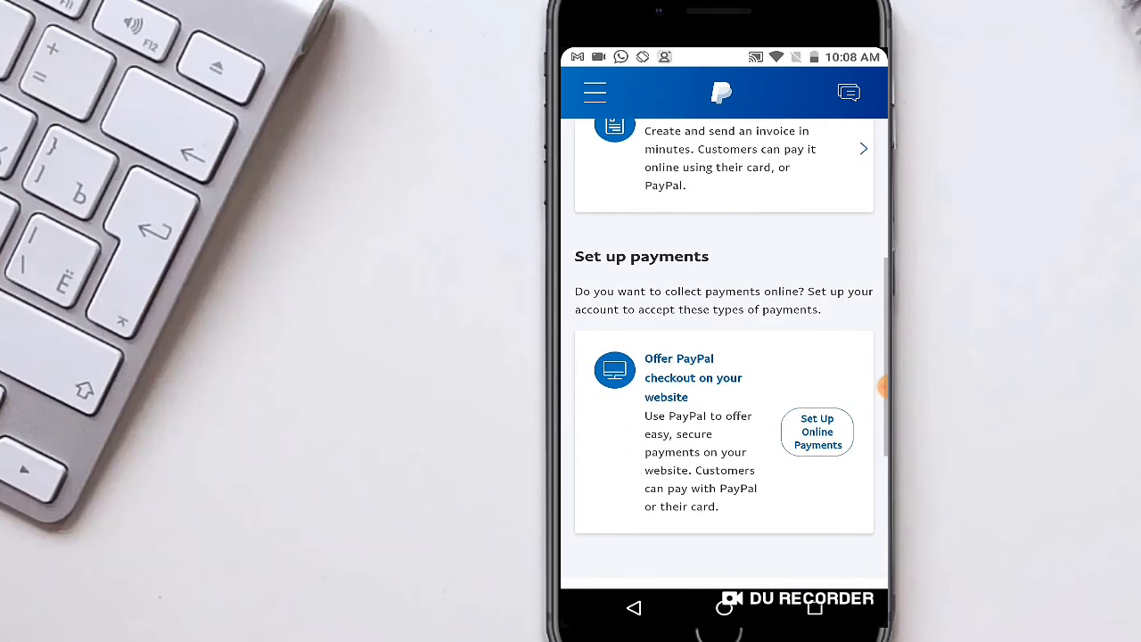